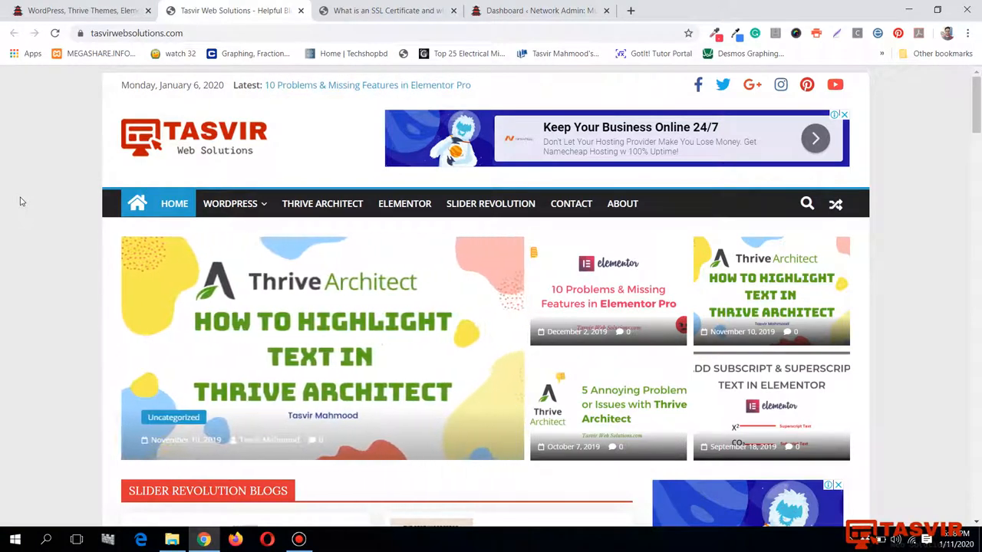
- Check the blog site's connection security details, then return to the portfolio tab
scroll(down, 3)
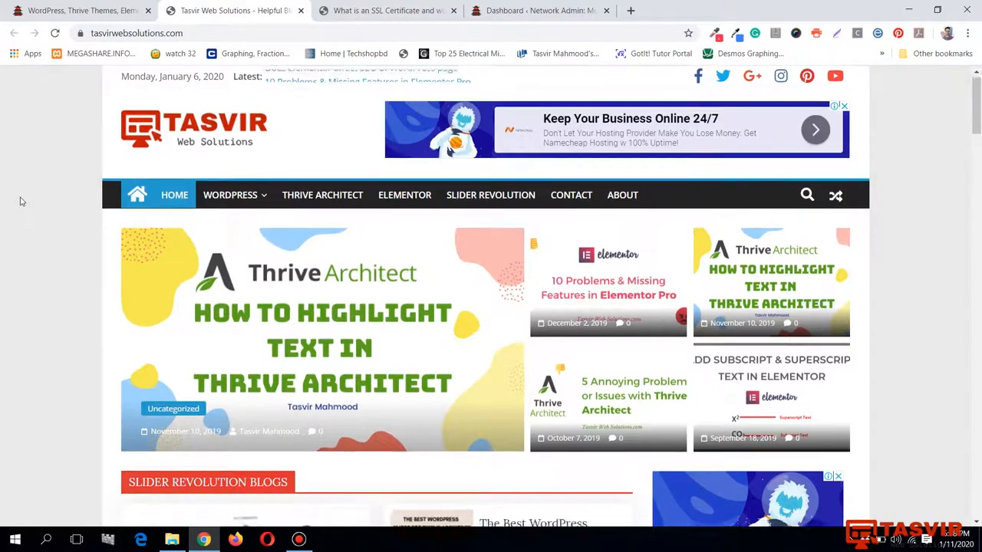
scroll(down, 3)
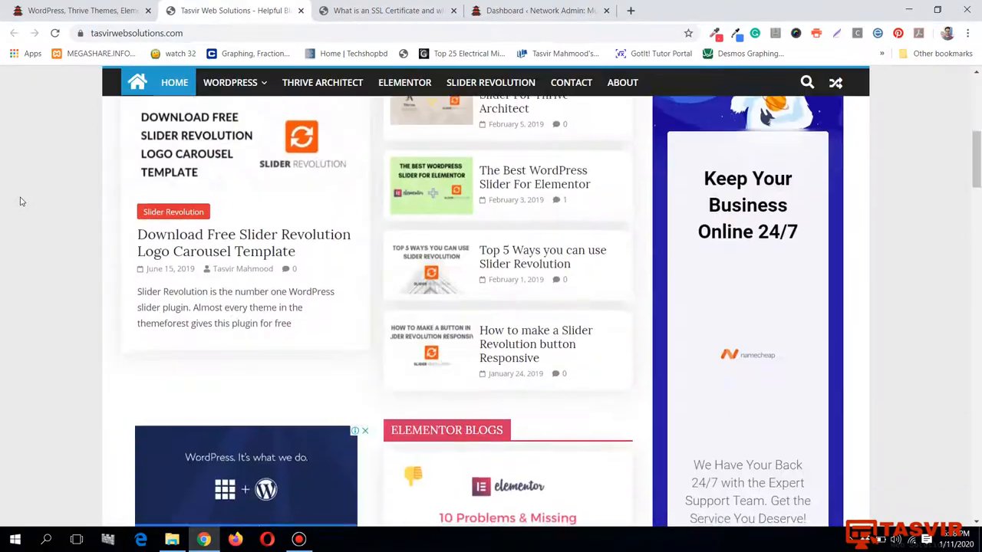
scroll(up, 3)
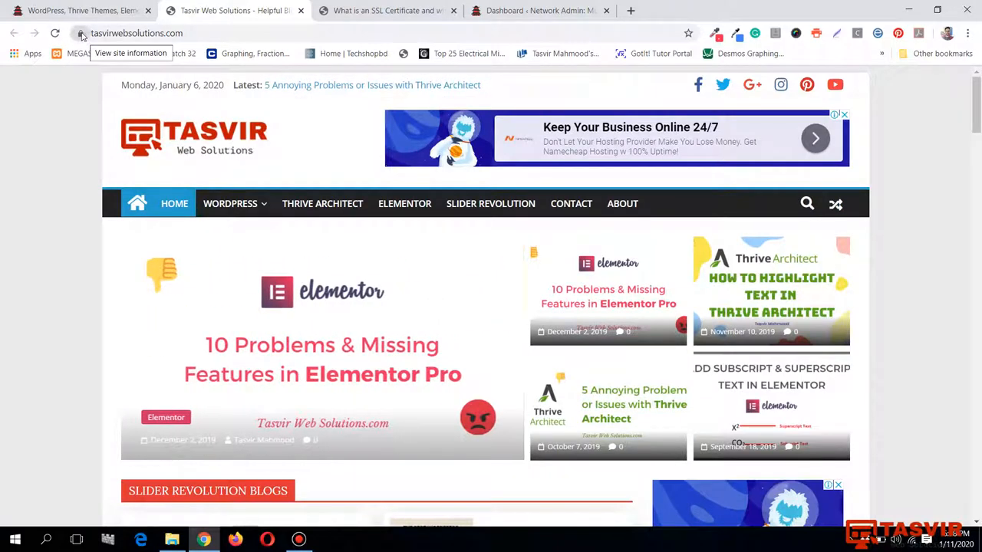
click(82, 34)
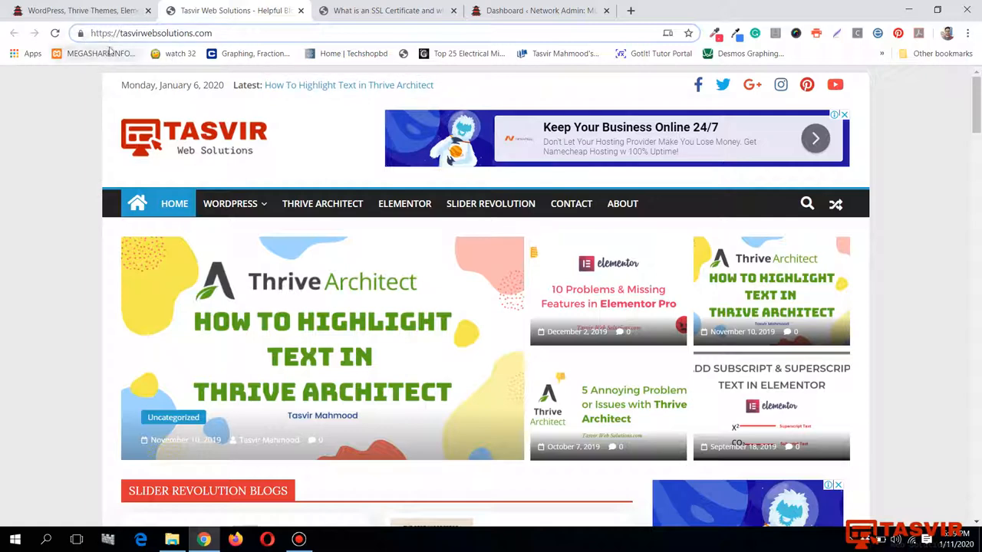
mouse_move(80, 33)
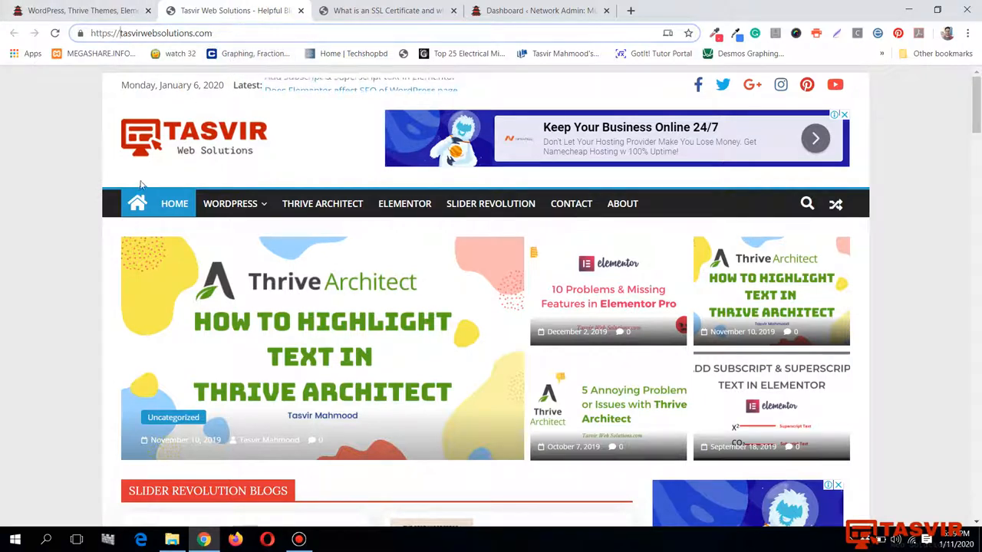
mouse_move(76, 9)
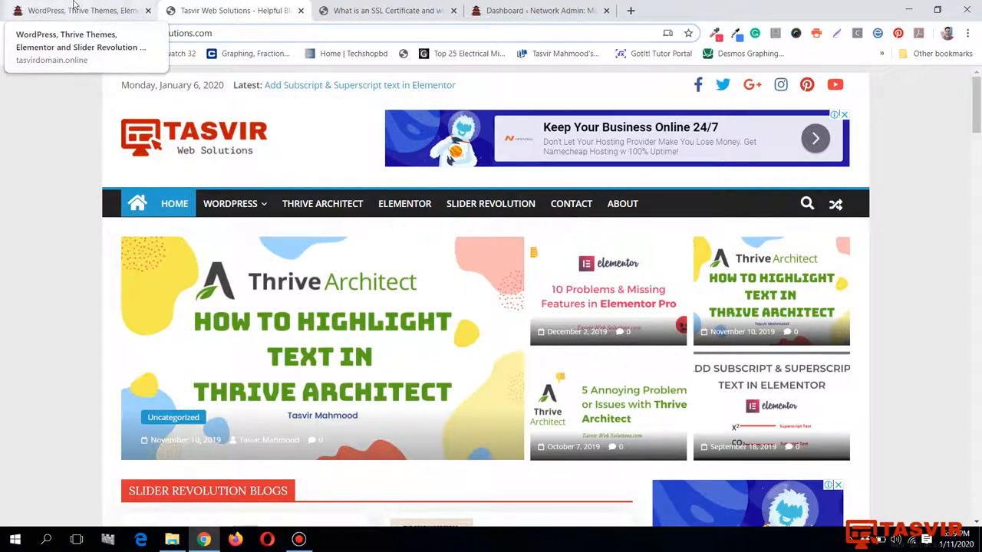
click(76, 9)
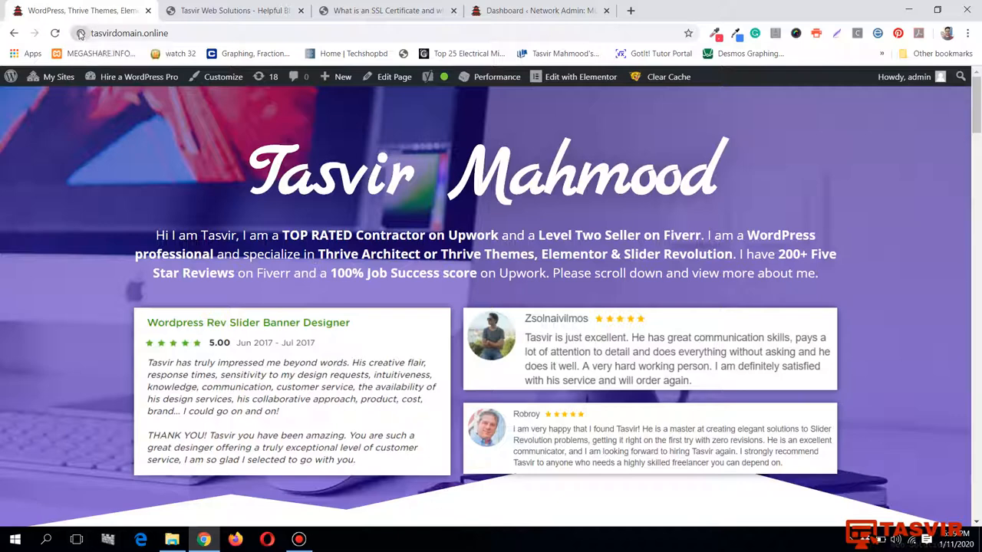
- Inspect why the portfolio's https connection shows as not fully secure
click(80, 34)
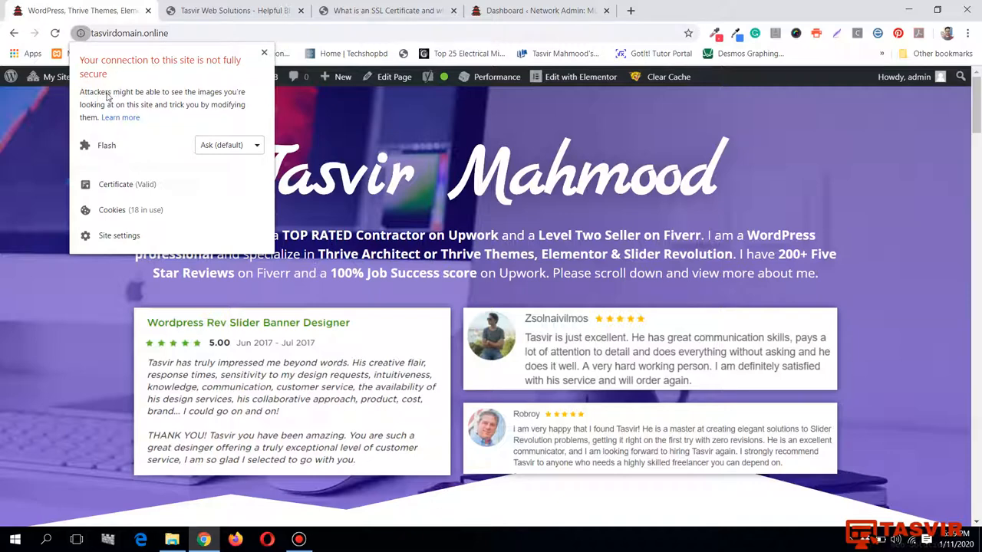
mouse_move(221, 101)
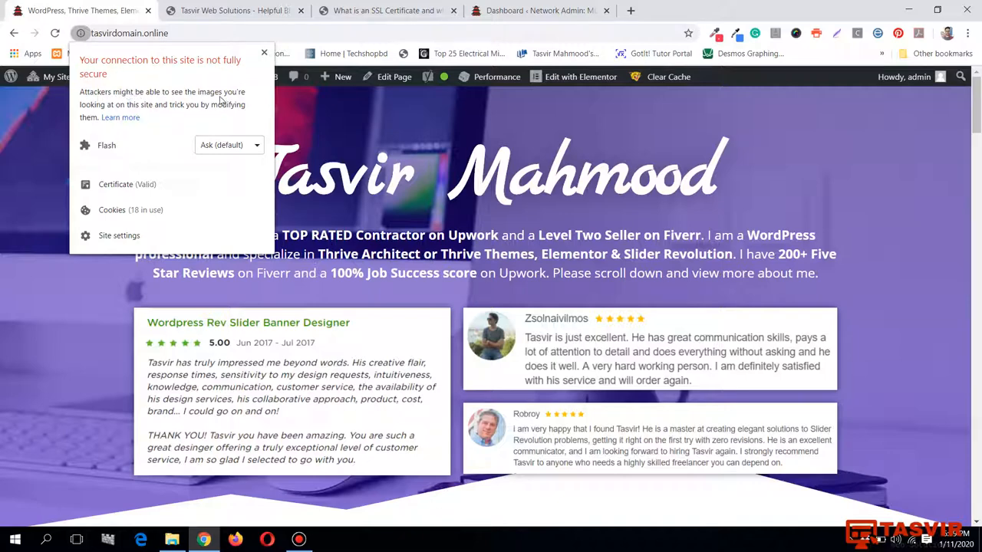
mouse_move(198, 110)
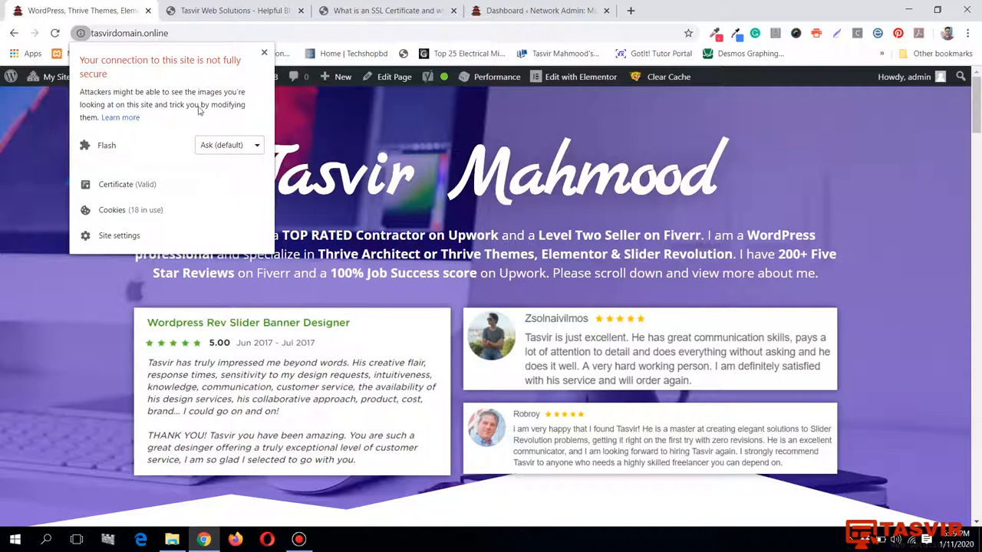
mouse_move(240, 111)
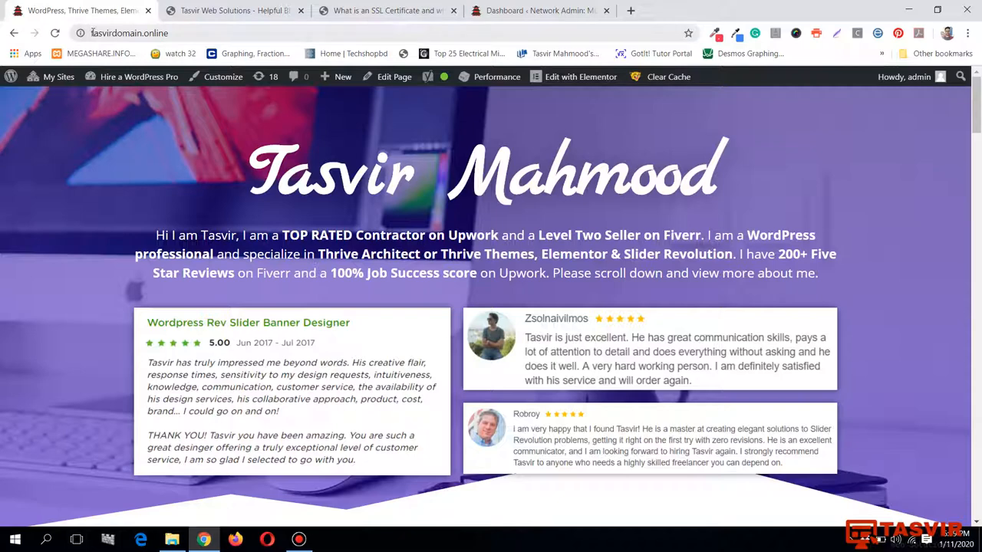
click(80, 34)
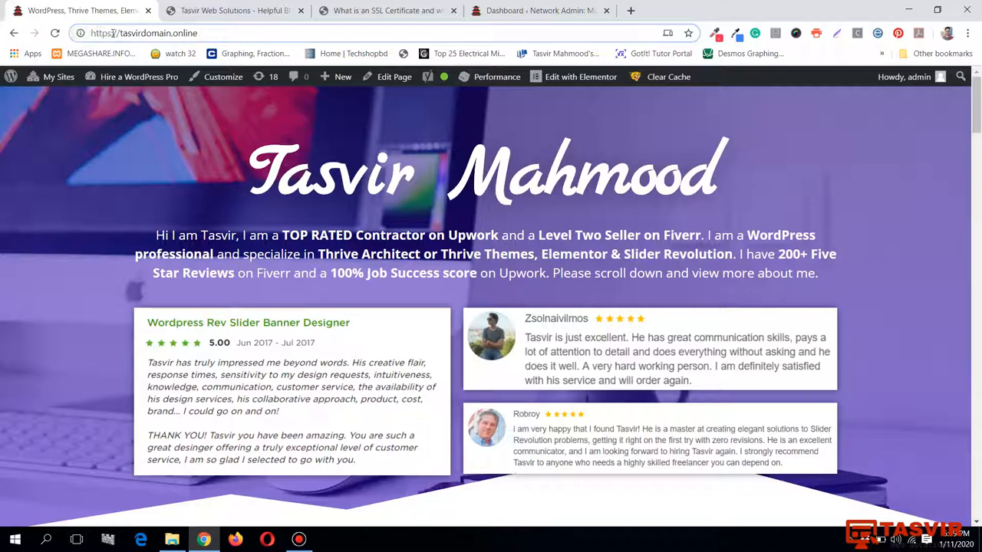
mouse_move(104, 21)
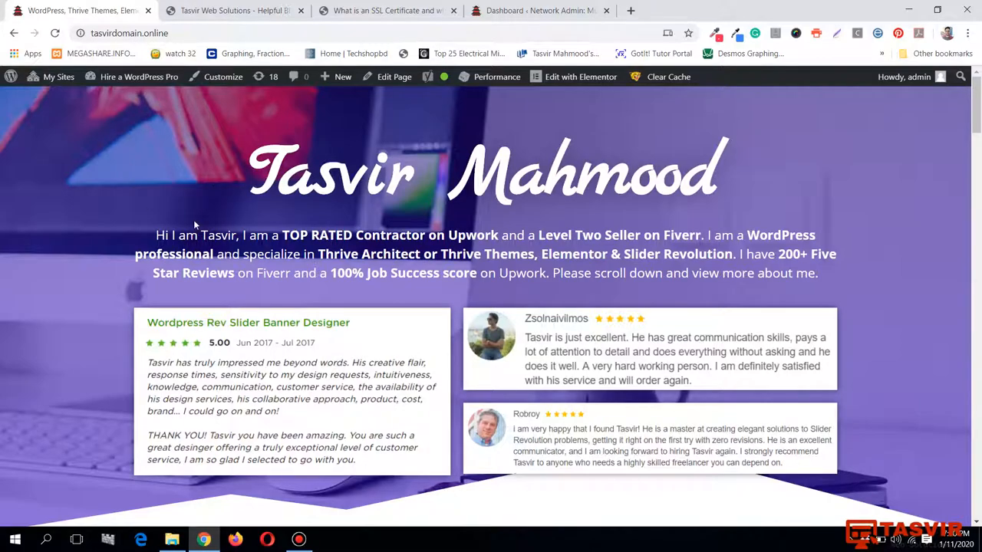
scroll(down, 3)
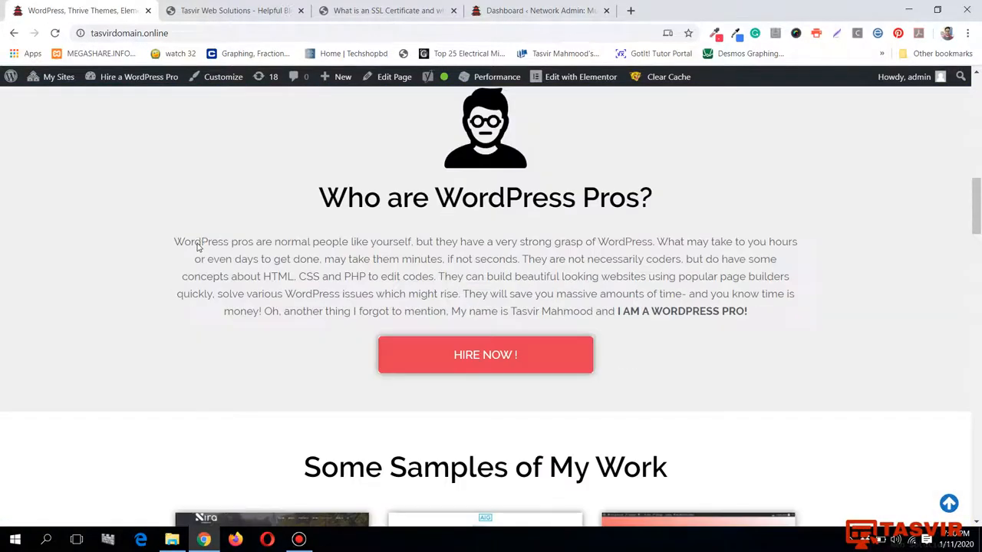
scroll(up, 3)
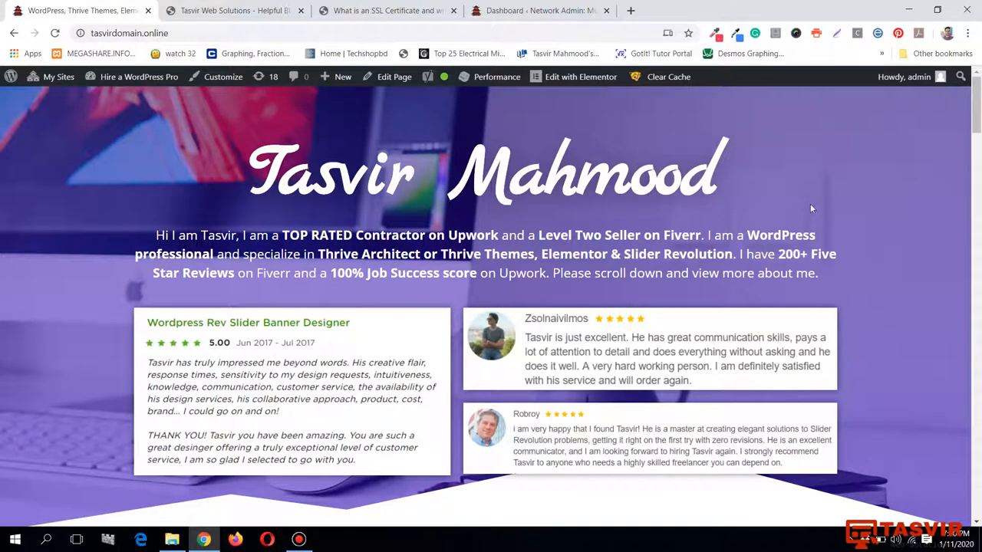
mouse_move(213, 137)
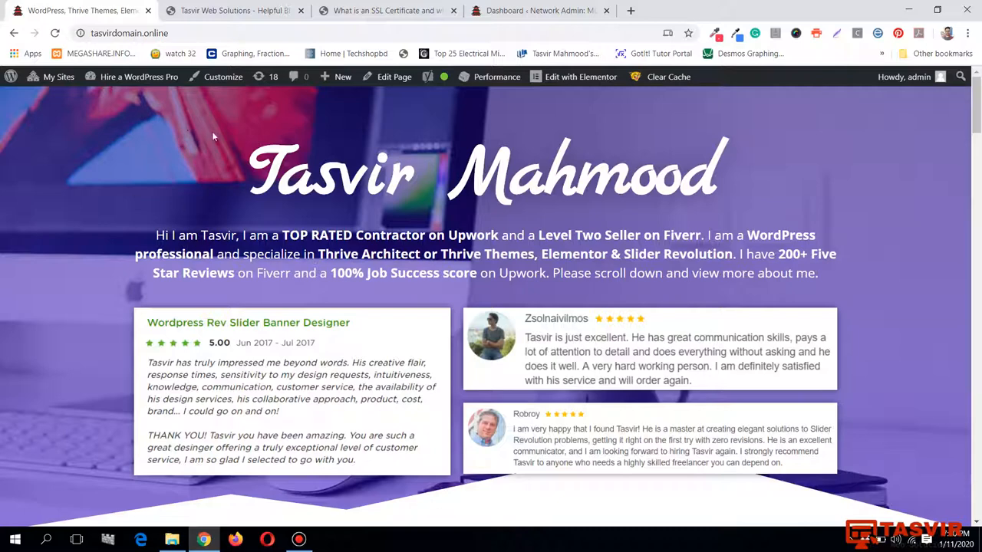
mouse_move(107, 114)
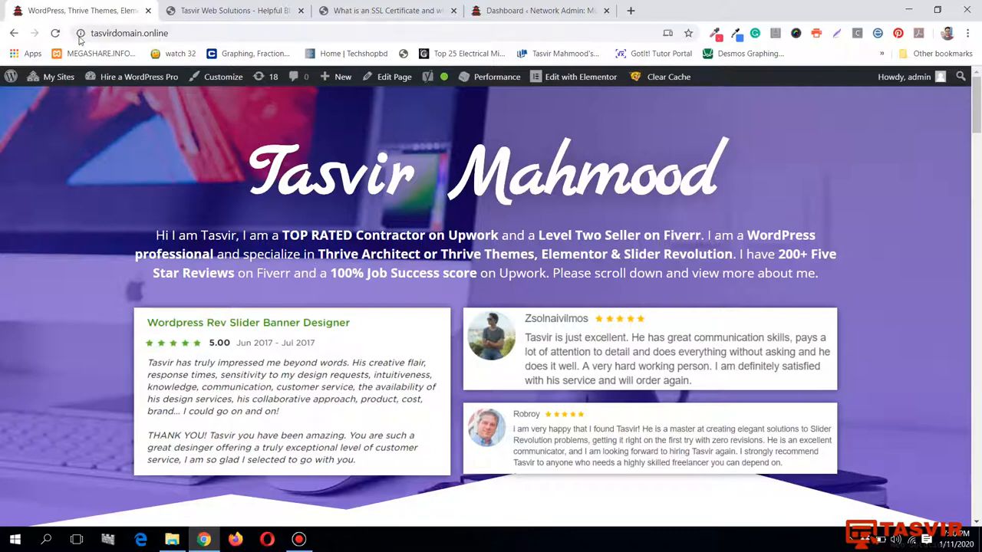
- Compare with the blog tab briefly and bring the portfolio homepage back in front
click(80, 34)
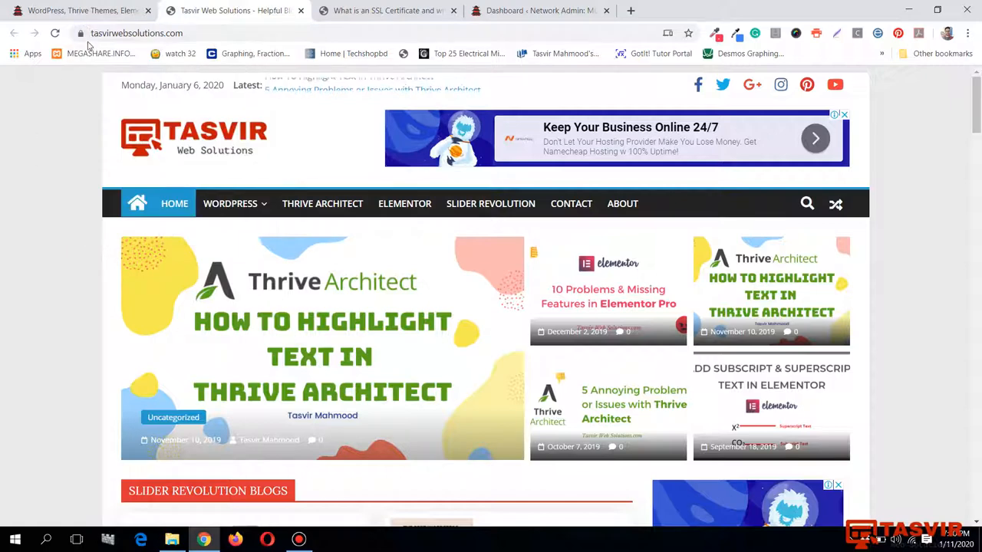
click(136, 34)
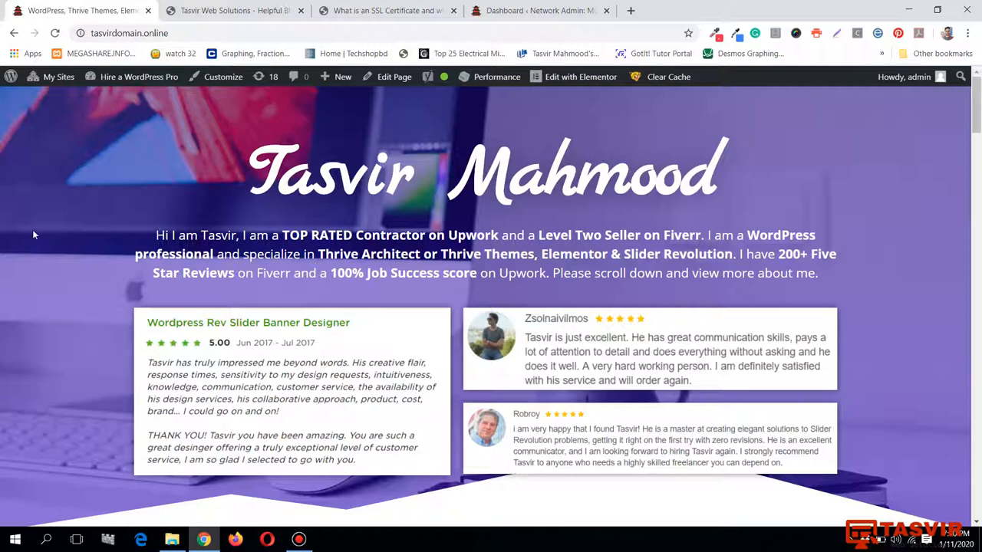
mouse_move(128, 133)
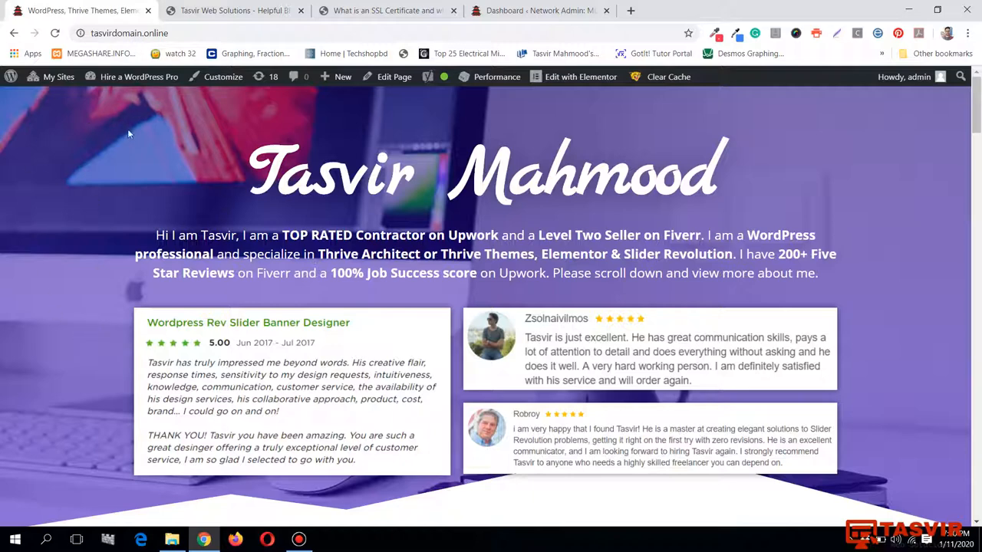
mouse_move(117, 86)
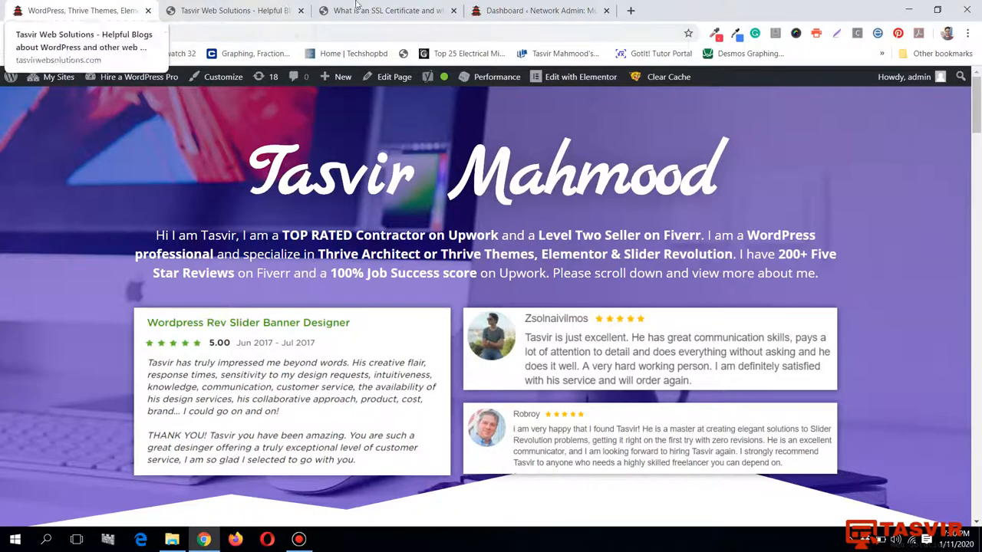
- Browse the network admin's installed plugins list down to Really Simple SSL
click(537, 9)
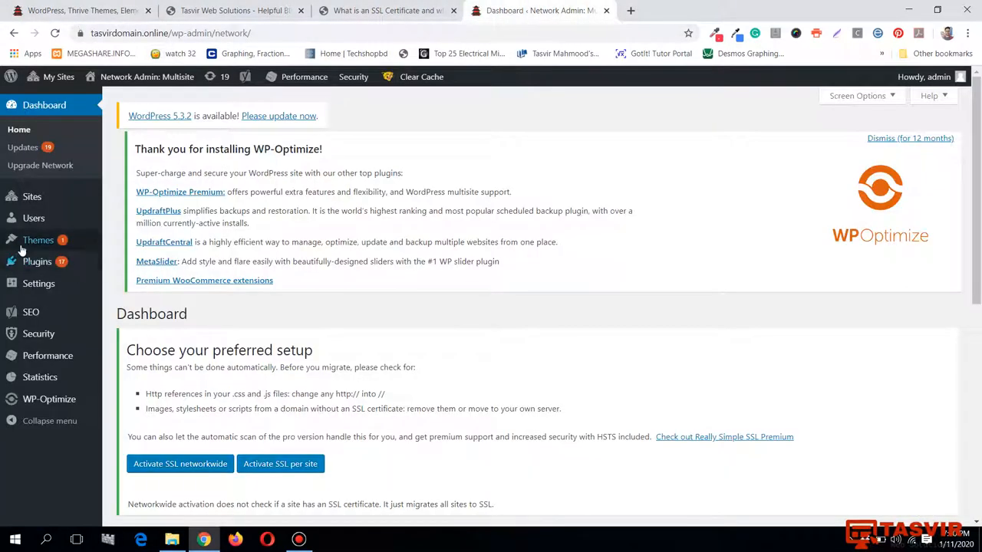
click(37, 239)
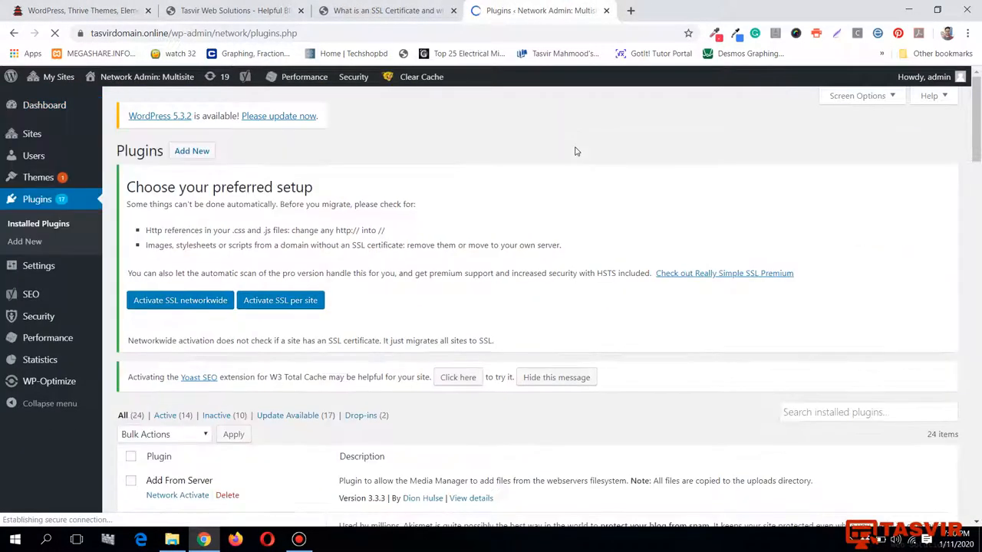
scroll(down, 3)
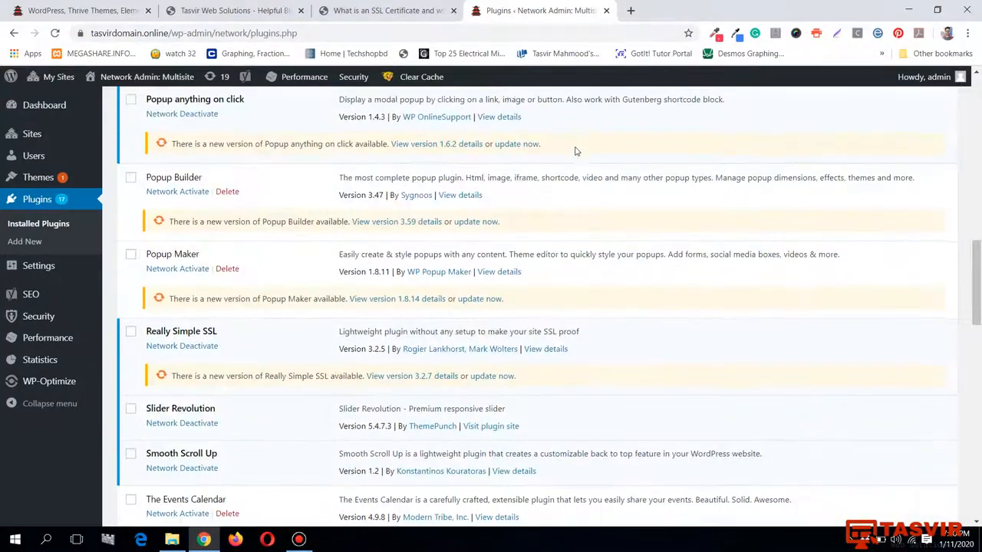
scroll(down, 3)
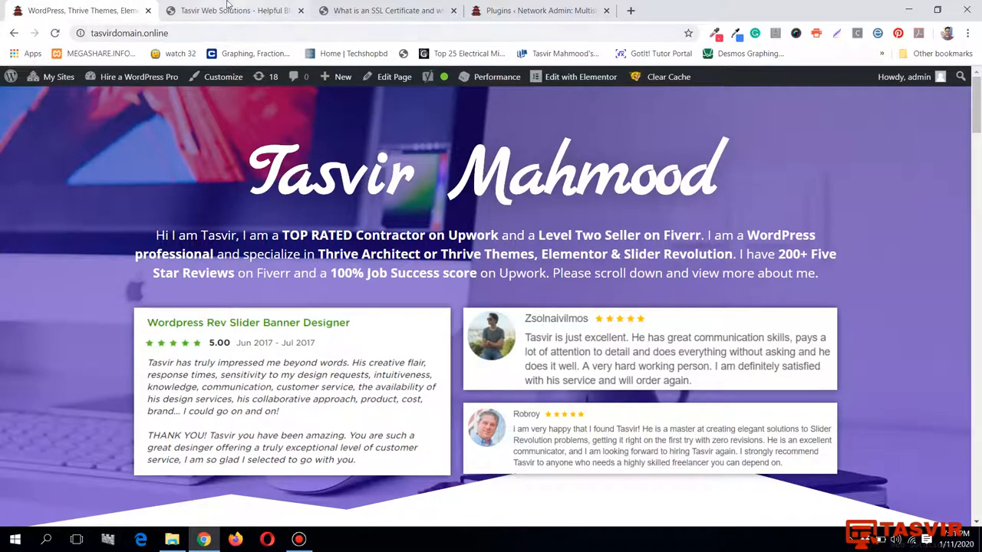
click(233, 9)
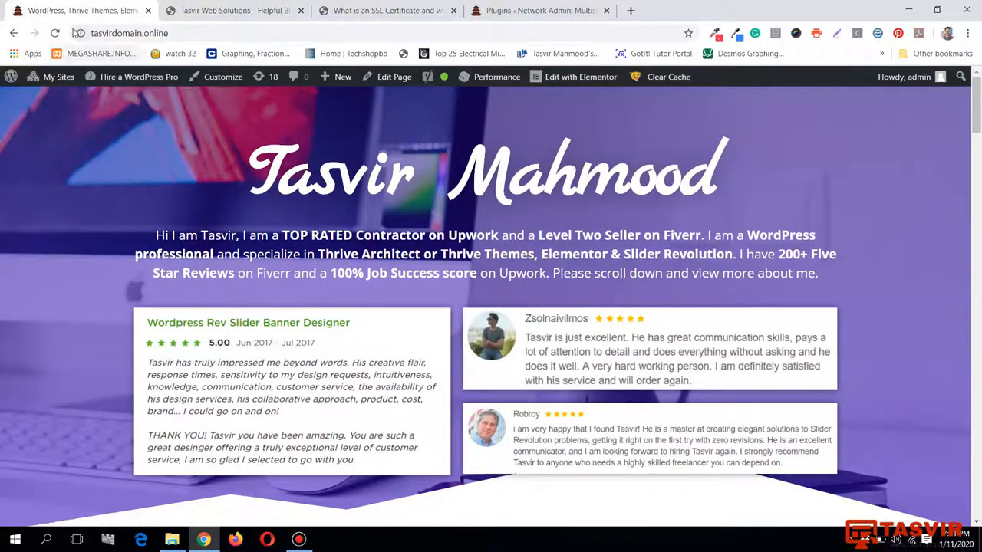
click(80, 34)
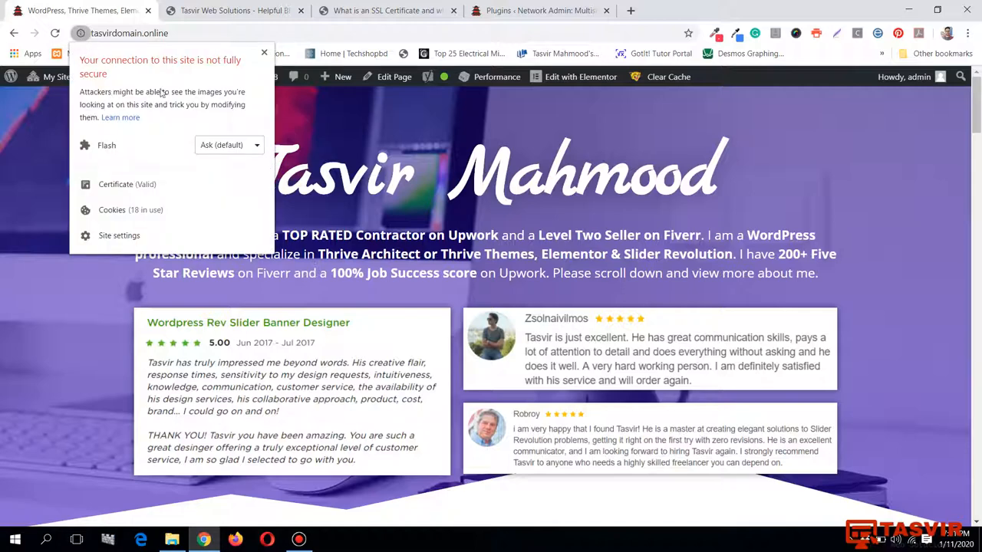
mouse_move(224, 100)
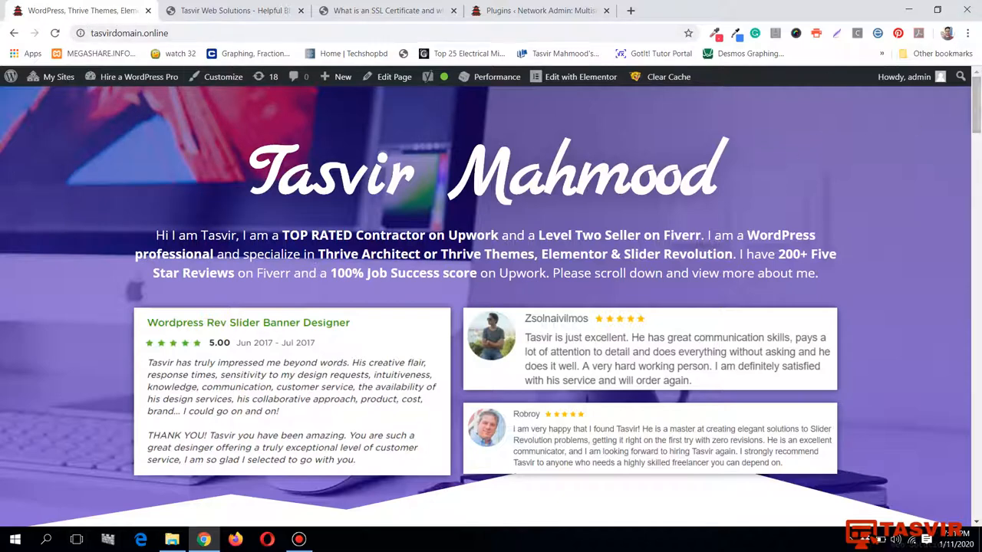
scroll(down, 3)
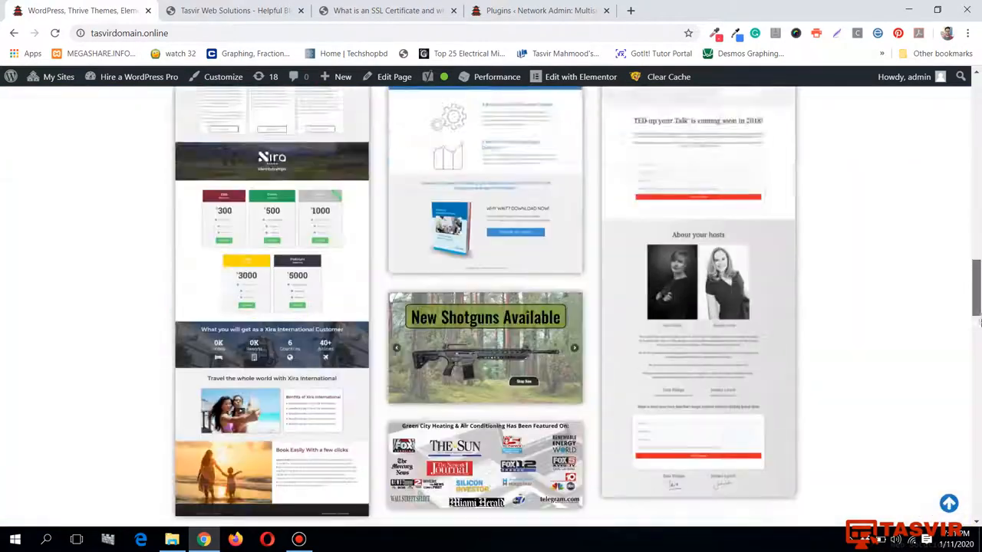
scroll(down, 3)
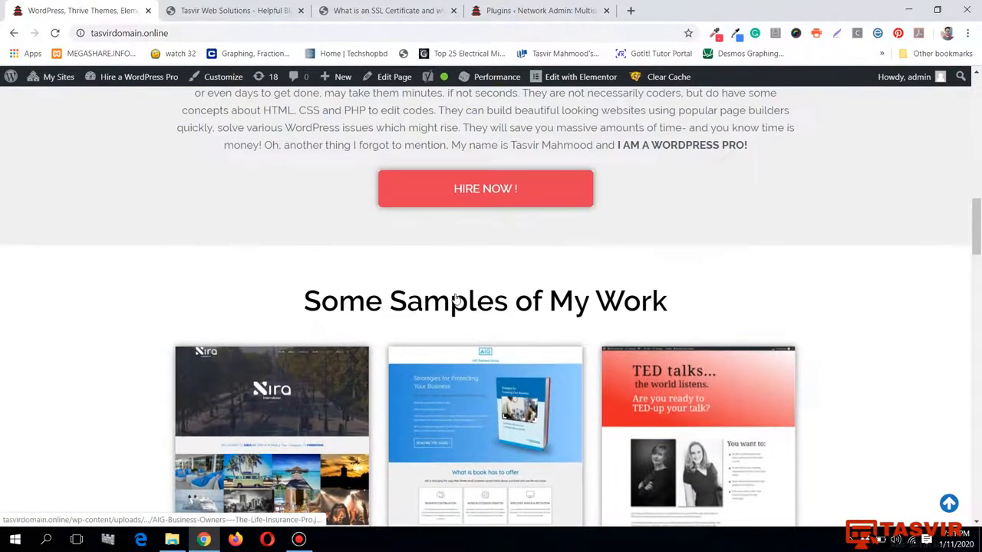
scroll(up, 3)
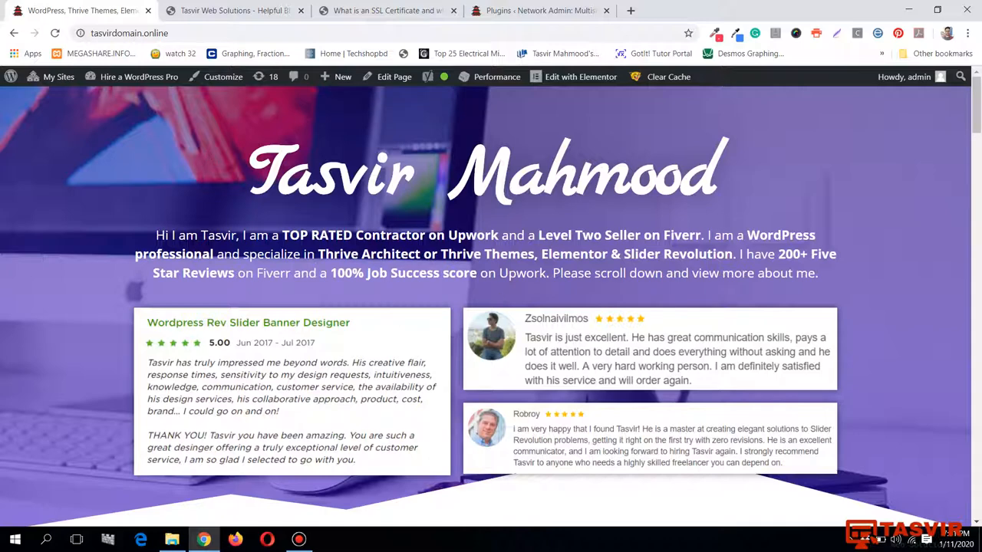
mouse_move(878, 214)
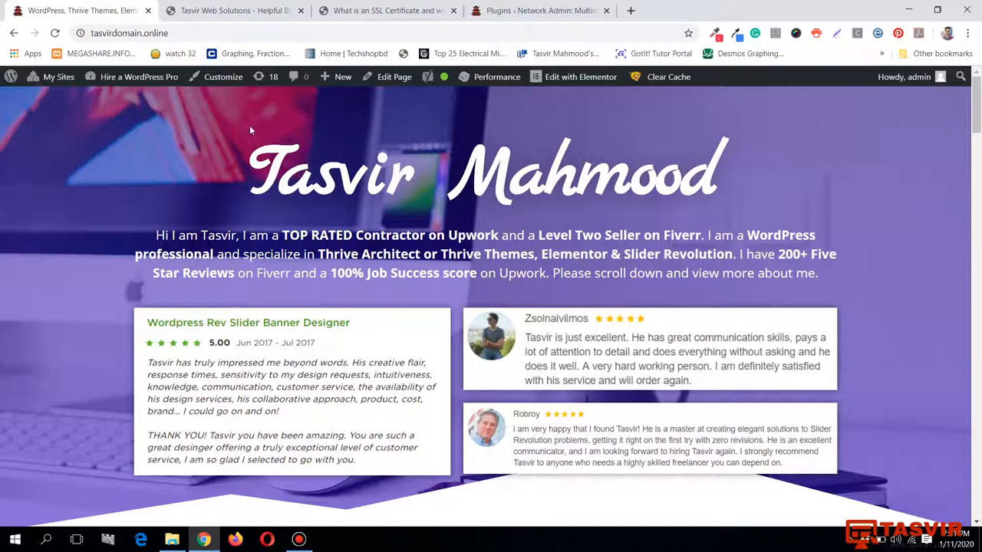
mouse_move(55, 123)
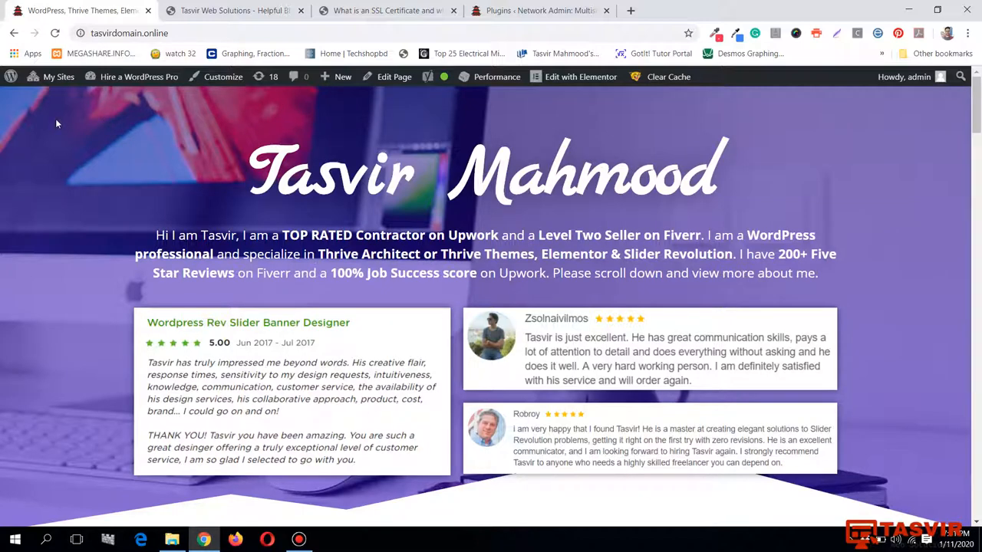
mouse_move(895, 218)
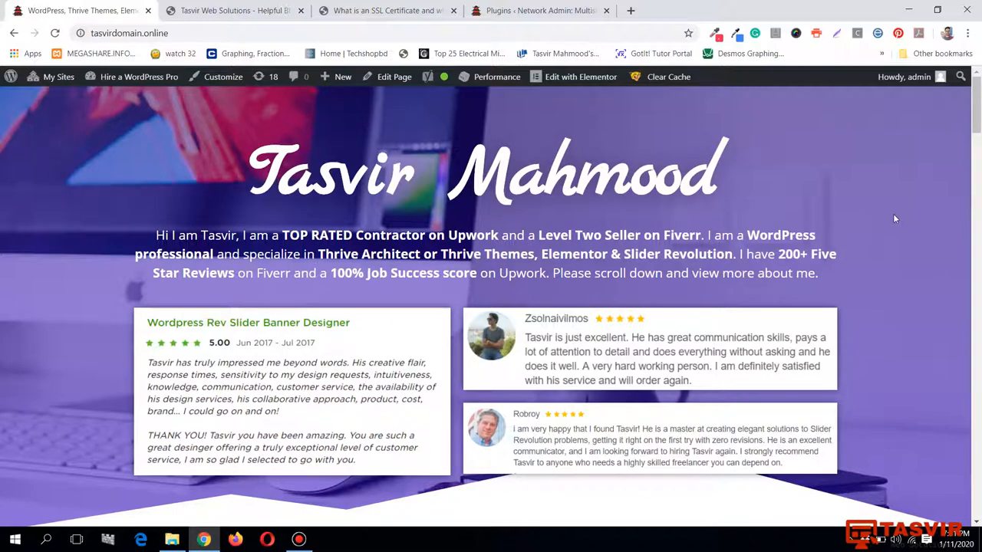
mouse_move(785, 151)
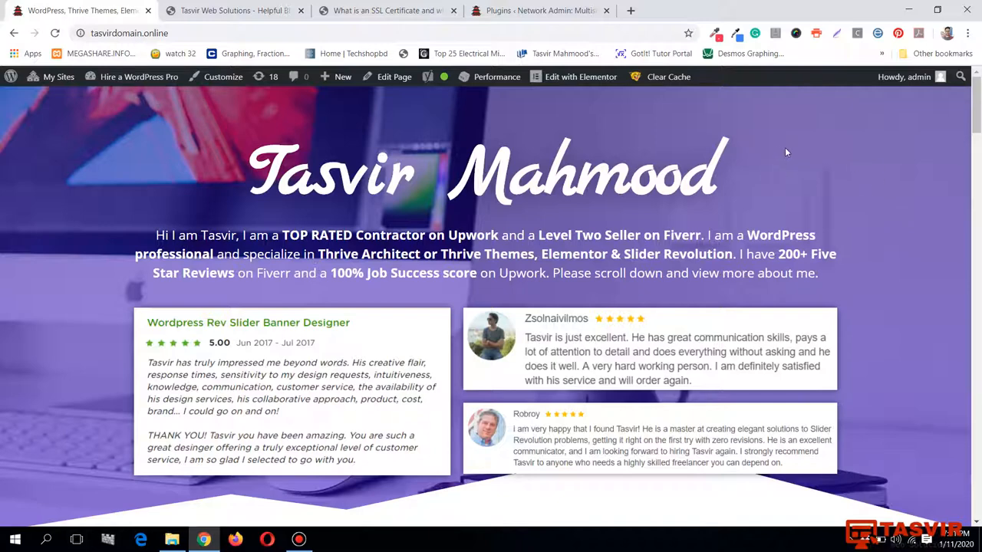
mouse_move(791, 153)
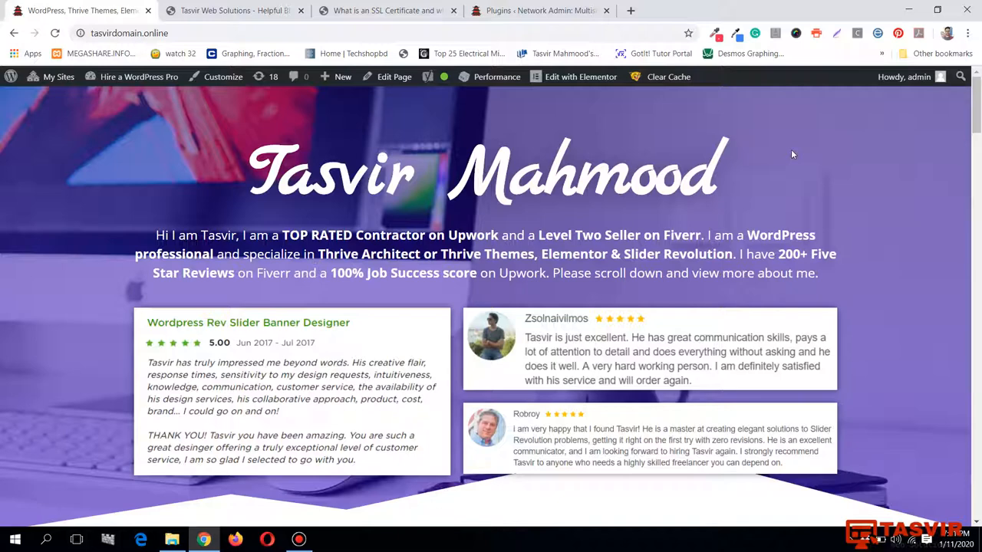
- Inspect the portfolio page and read the console's Mixed Content warning about an http image
right_click(793, 154)
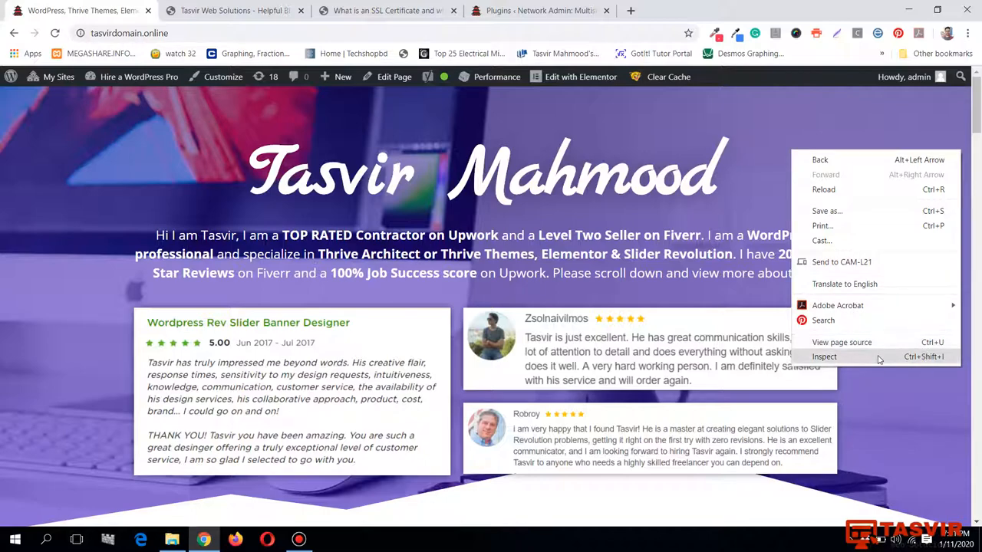
click(823, 355)
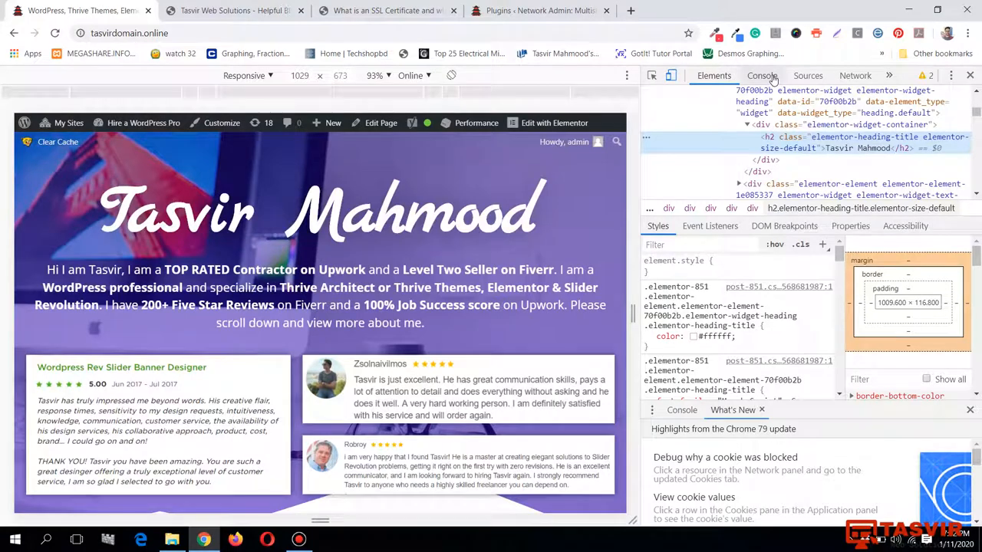
click(761, 75)
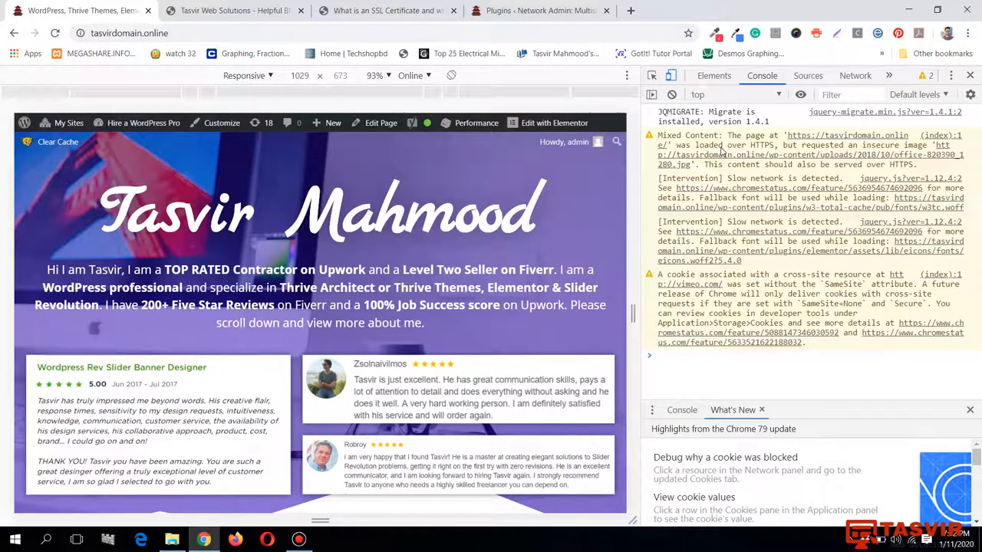
mouse_move(934, 152)
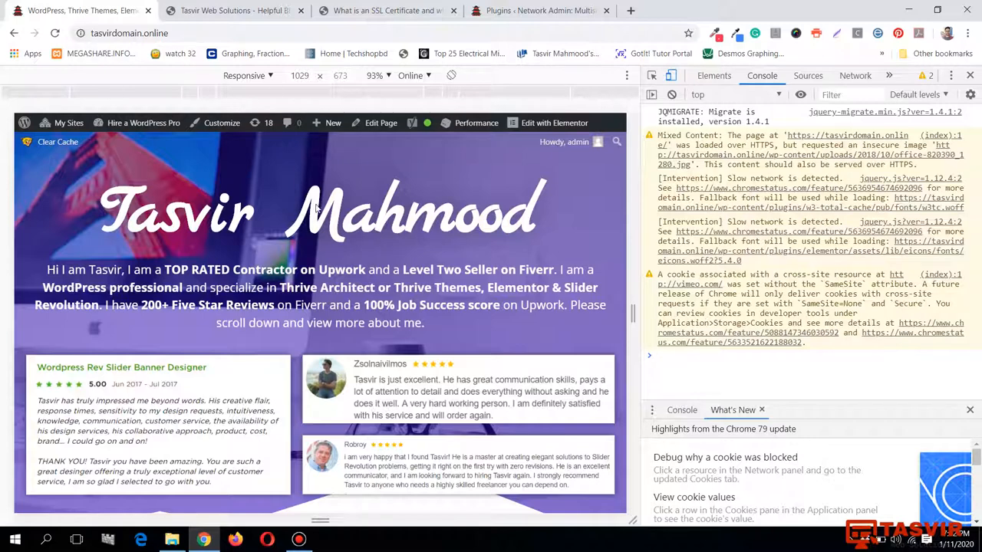
mouse_move(463, 198)
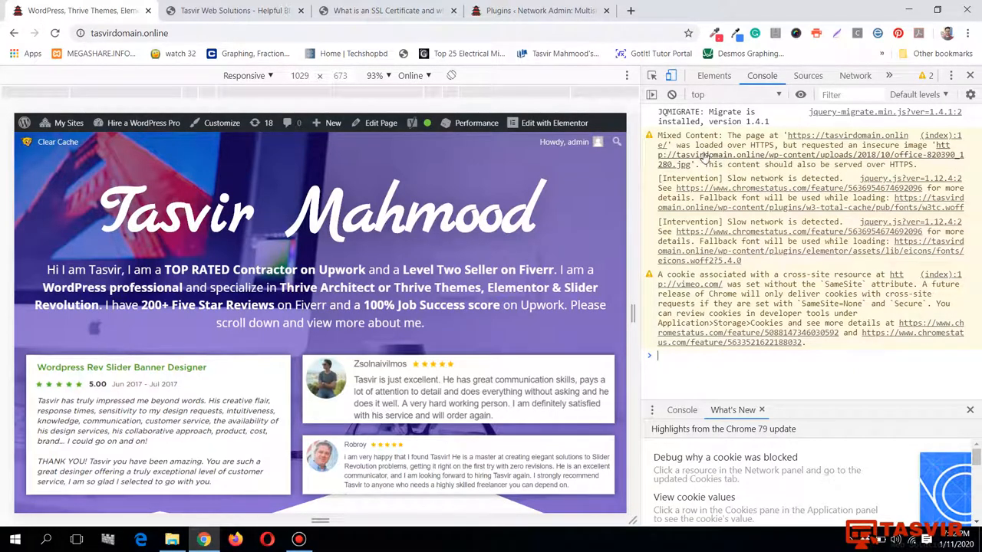
scroll(down, 3)
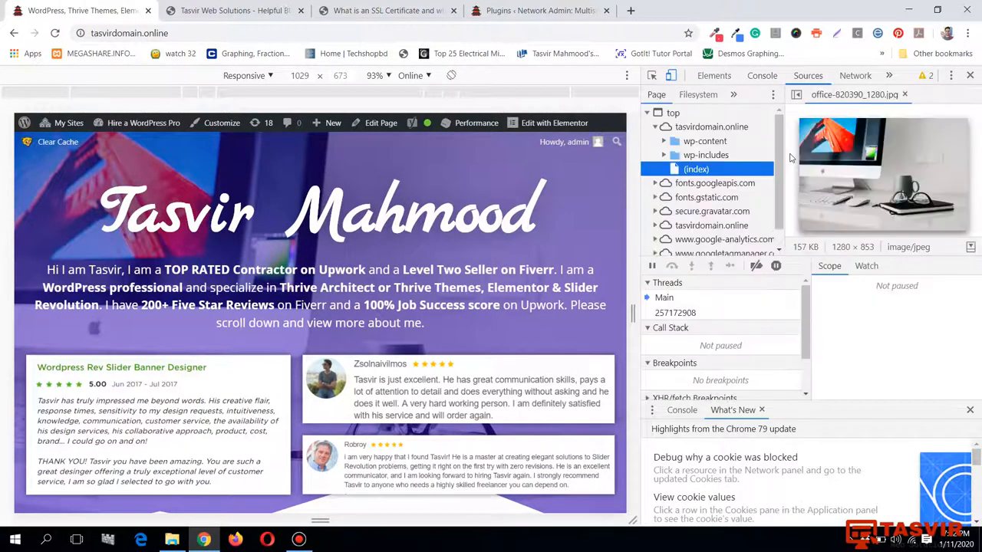
mouse_move(843, 184)
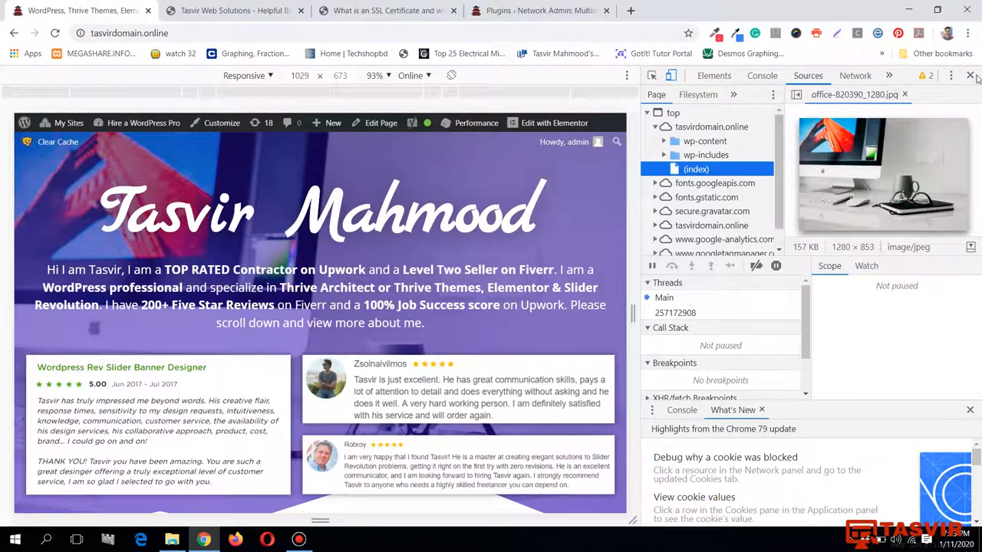
- Reopen developer tools and show the console's Mixed Content warning again
click(970, 75)
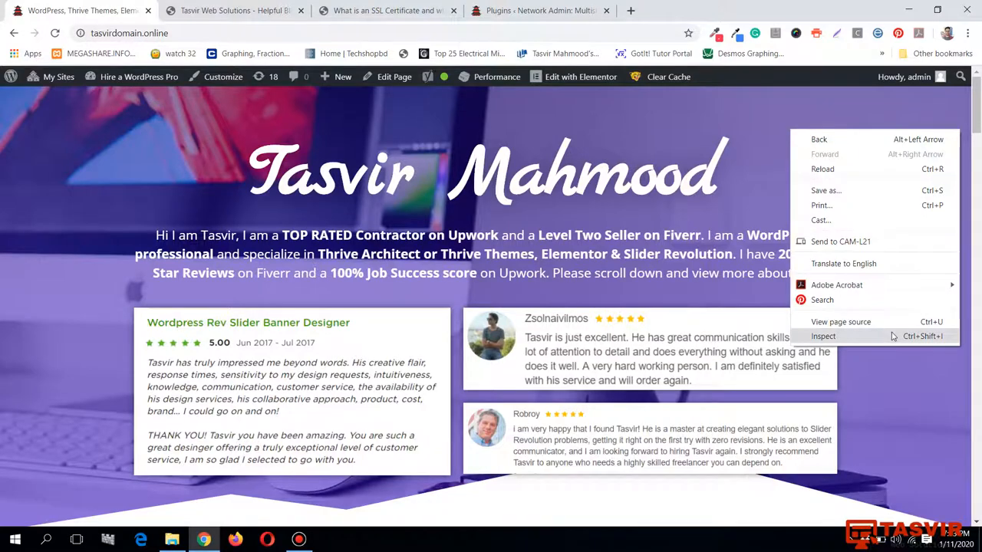
click(822, 336)
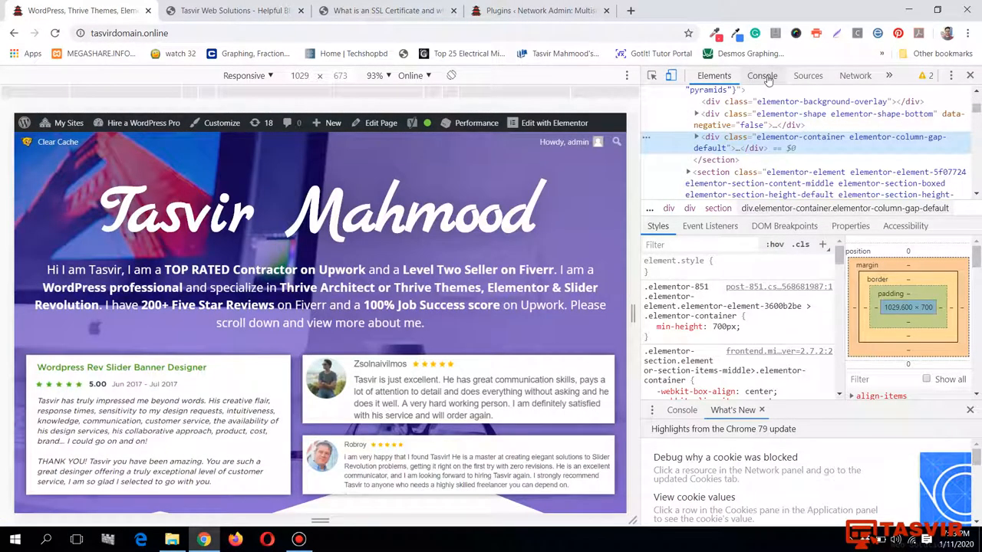
click(761, 75)
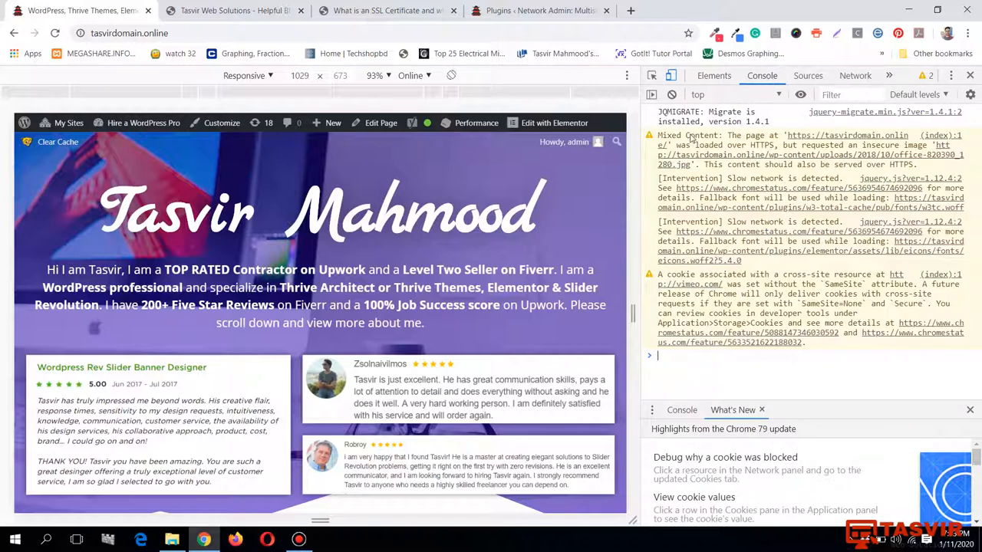
mouse_move(694, 138)
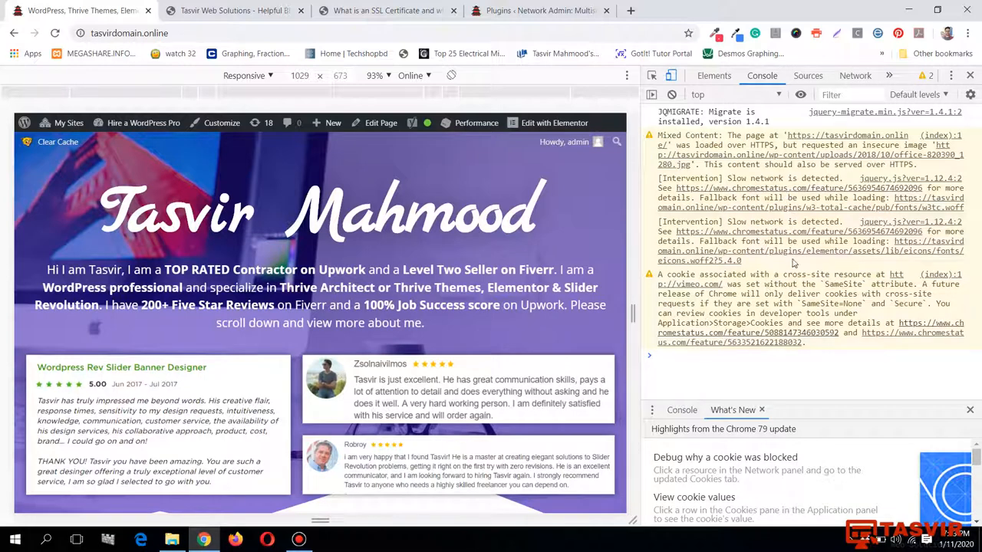
mouse_move(666, 138)
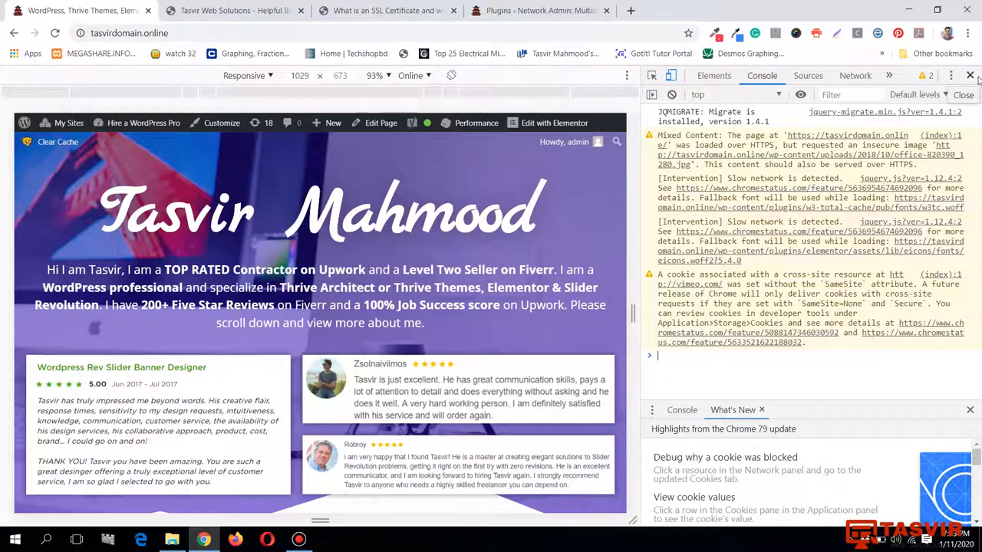
- Close developer tools and search Pixabay for 'desktop' images
click(969, 75)
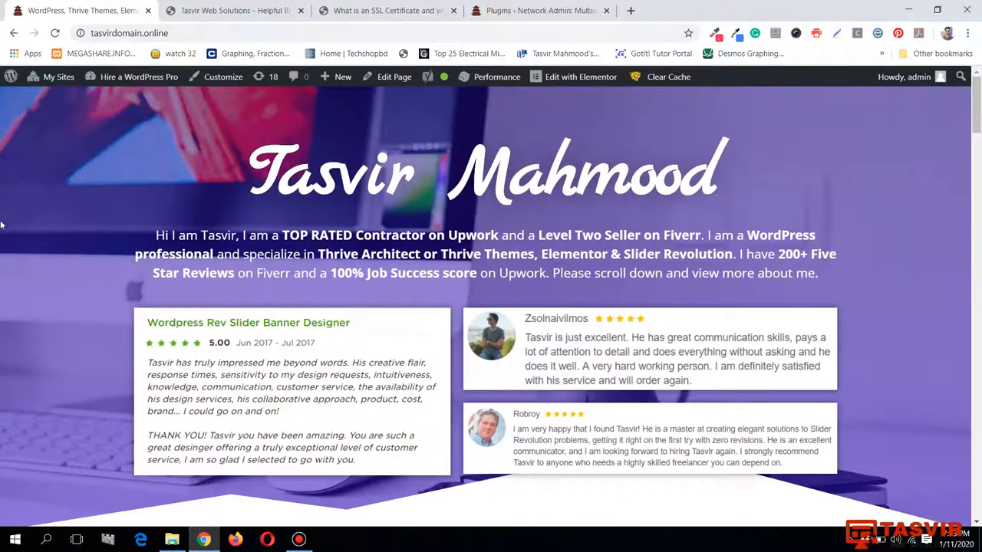
mouse_move(606, 125)
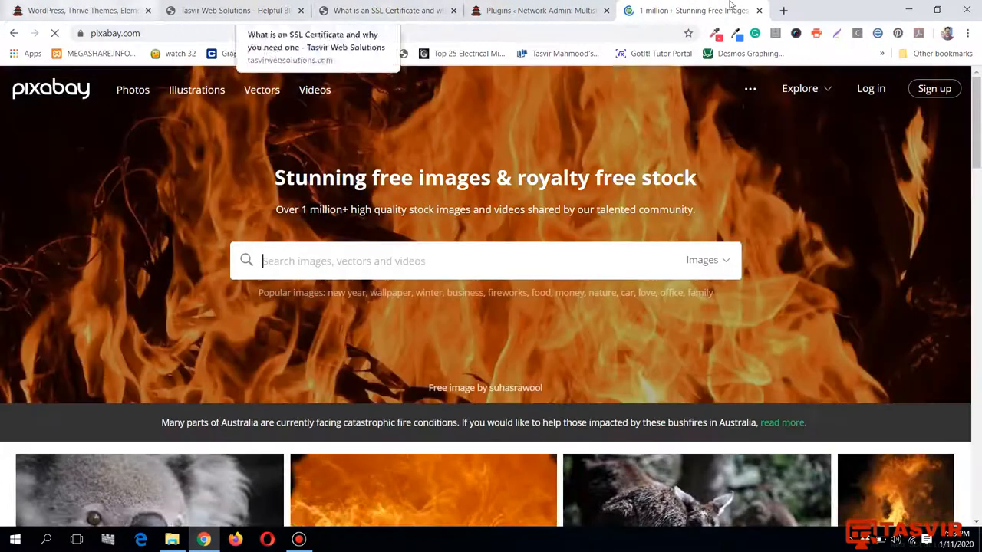
text(c)
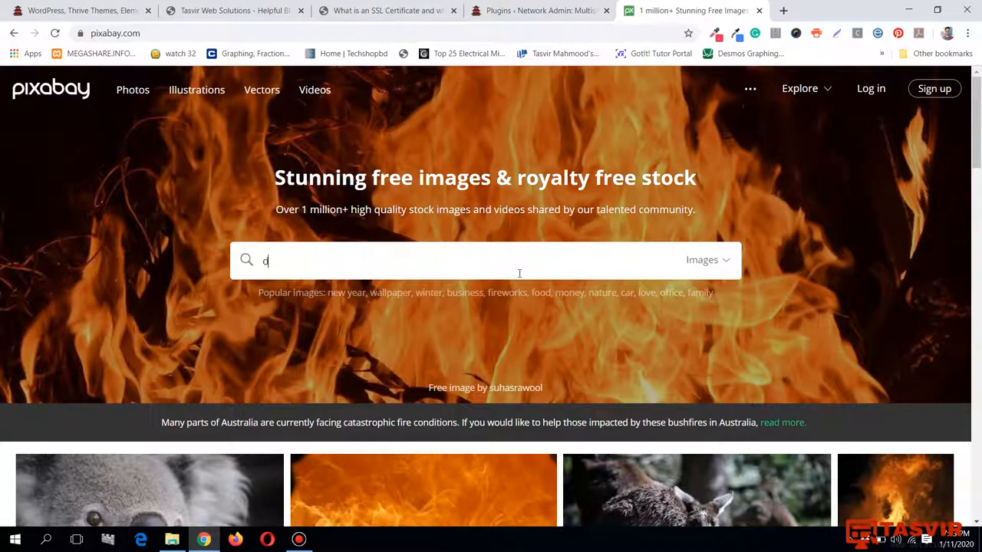
text(desktop)
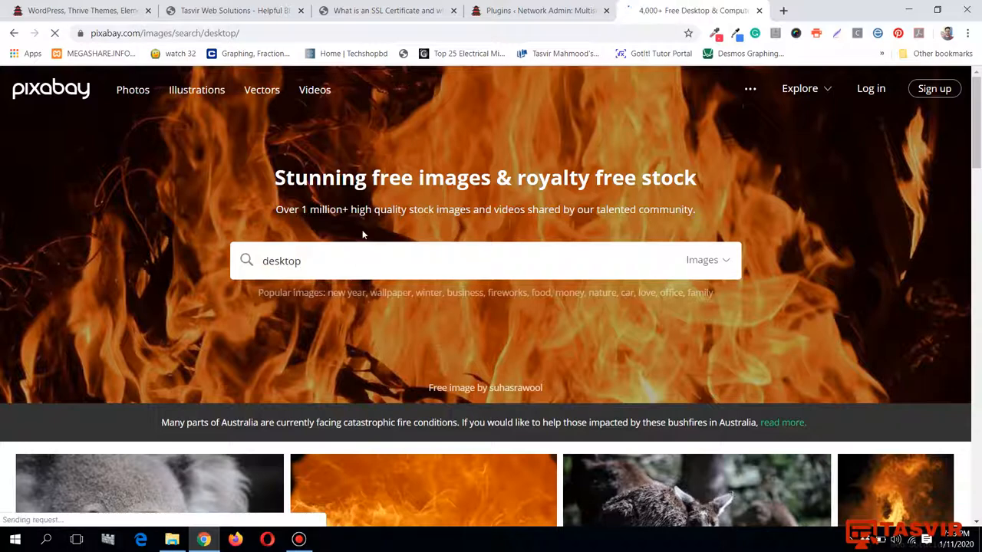
- Locate the Apple Mac computer photo and show its available download sizes
scroll(down, 3)
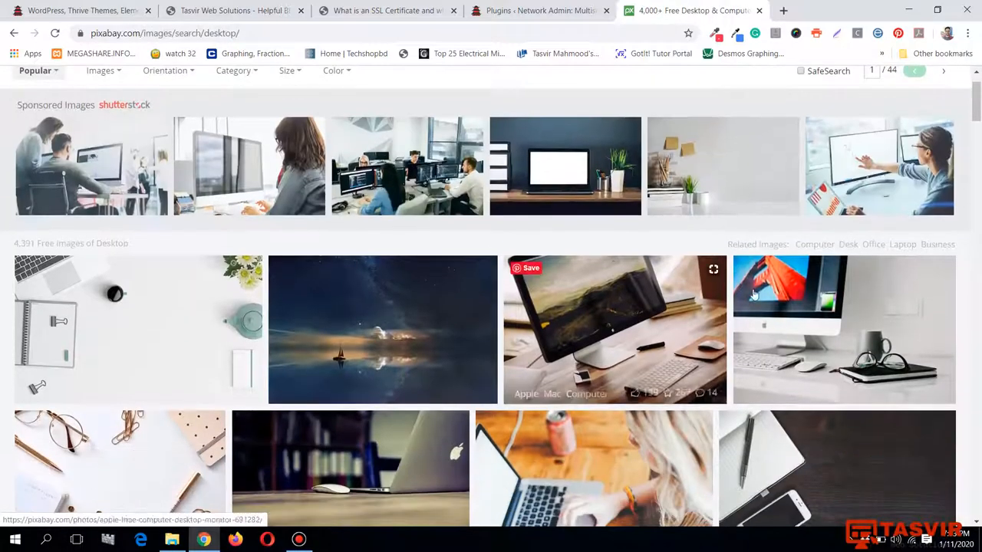
scroll(down, 3)
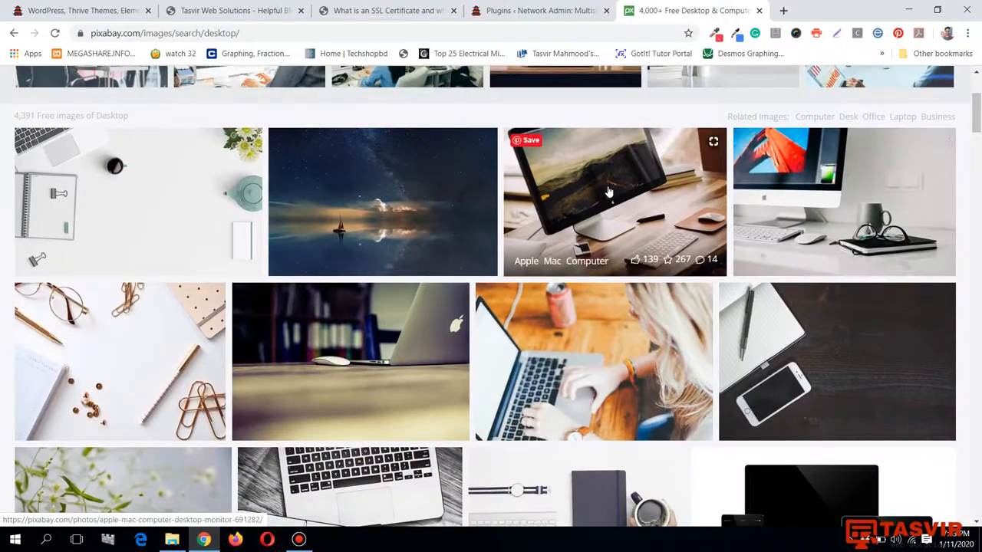
click(611, 192)
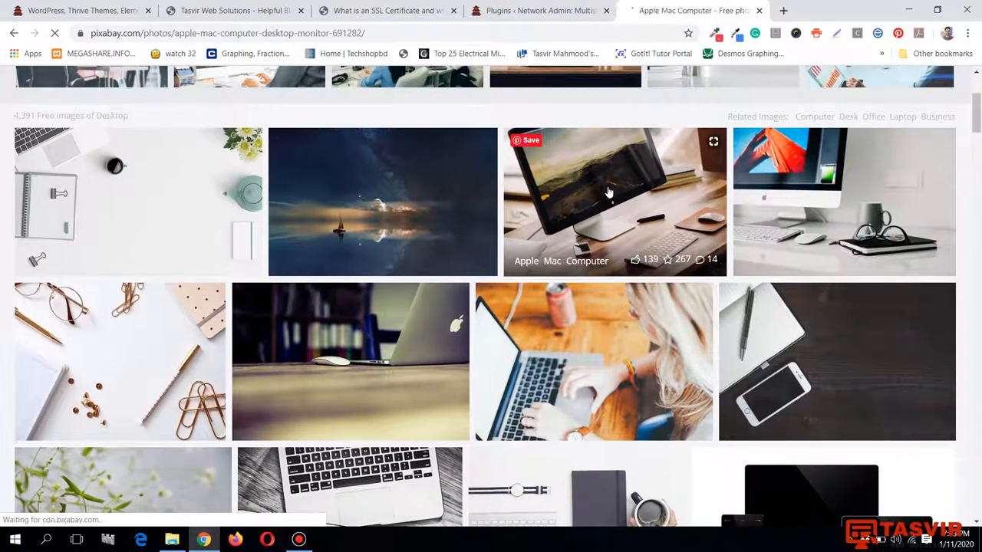
click(614, 202)
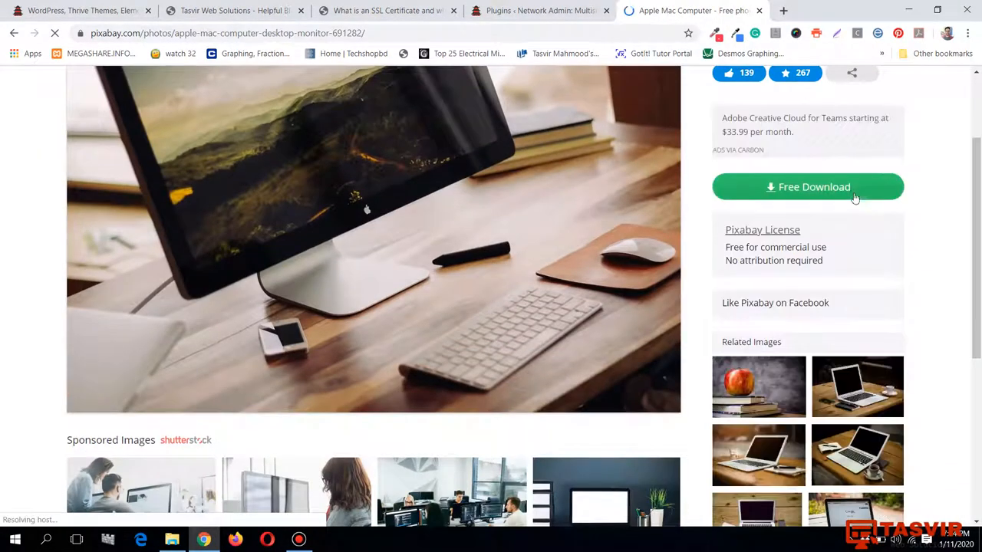
click(807, 187)
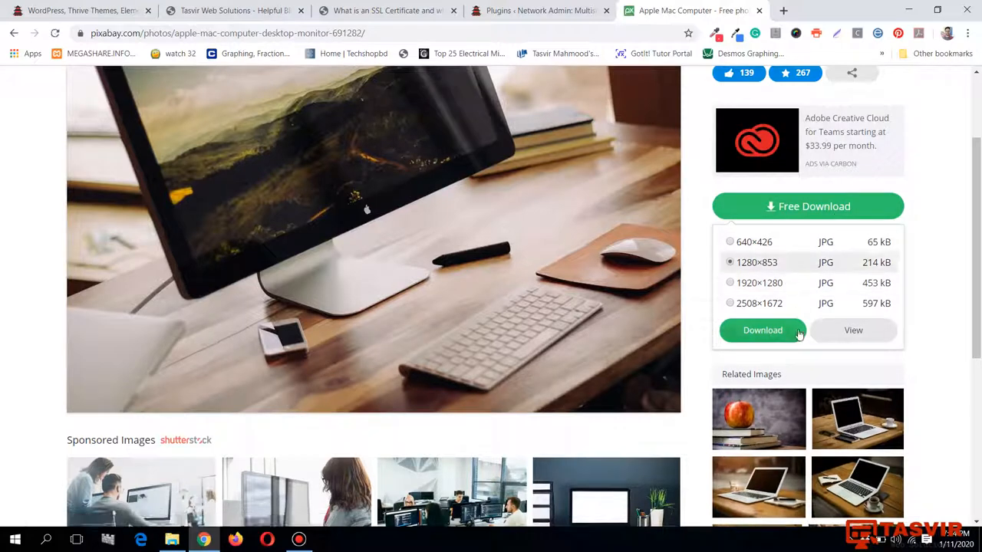
- Download the 1280×853 JPG, passing the verification, and show the download's options
click(762, 330)
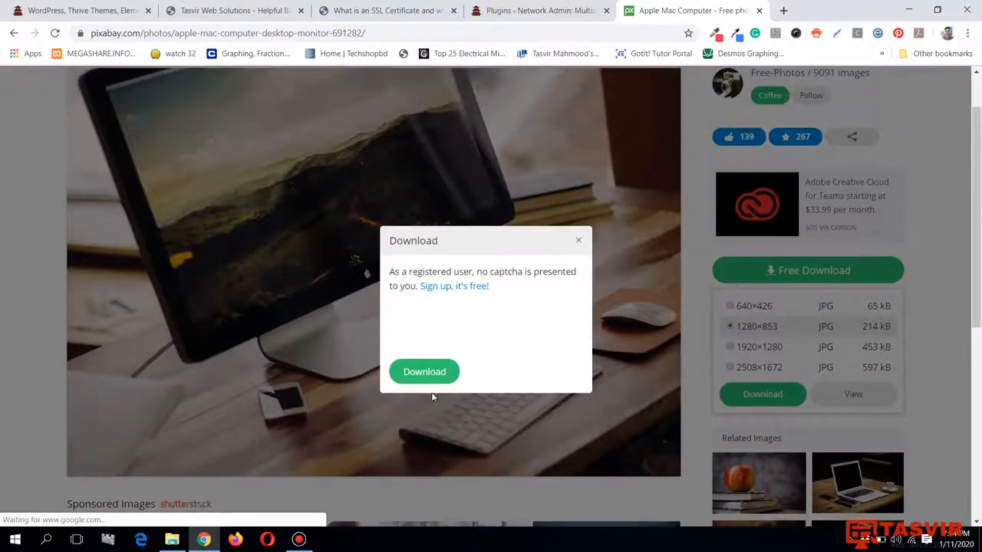
click(423, 371)
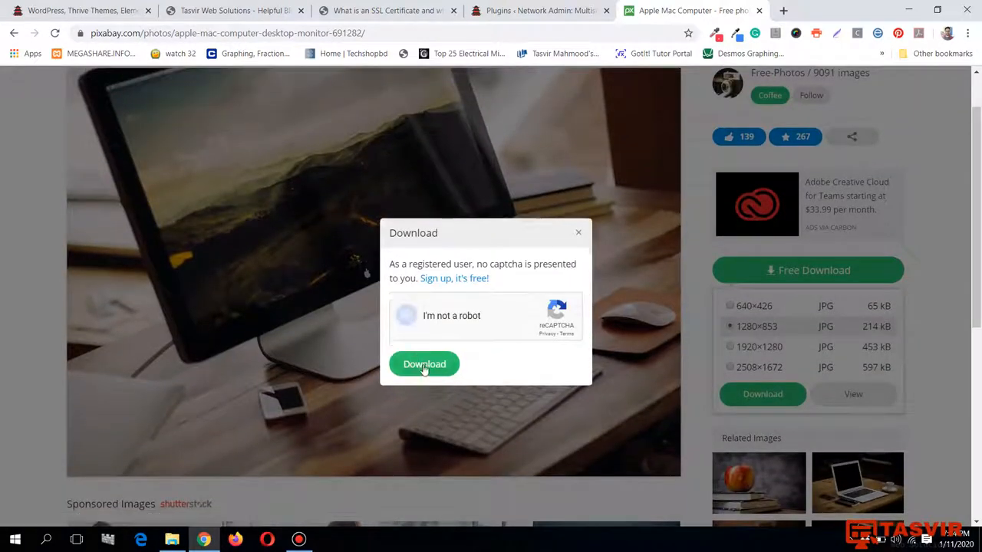
click(423, 364)
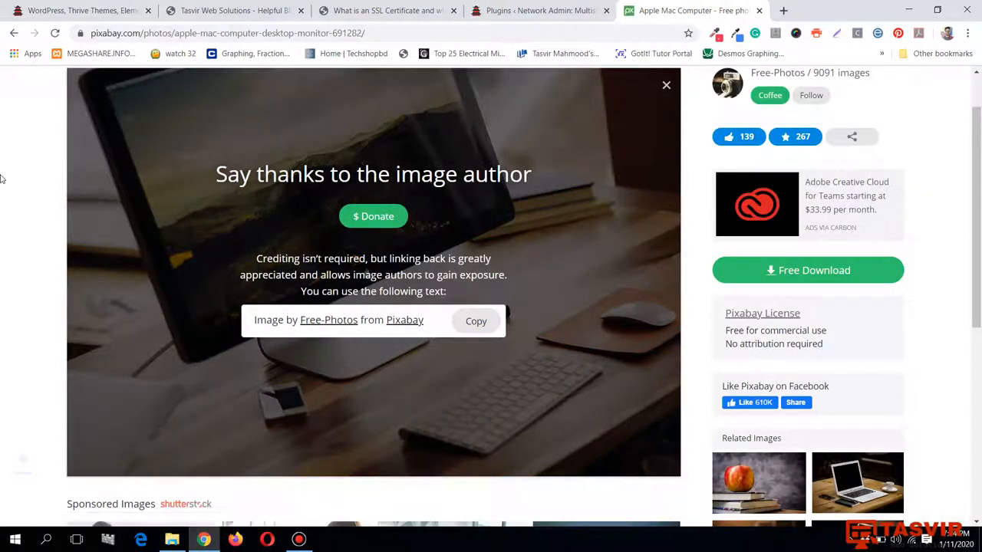
click(806, 270)
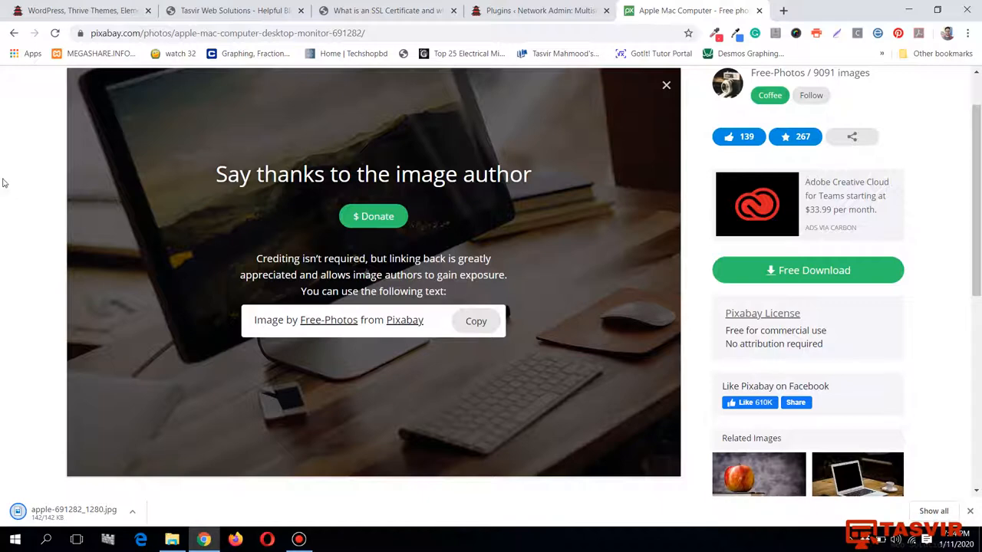
click(132, 512)
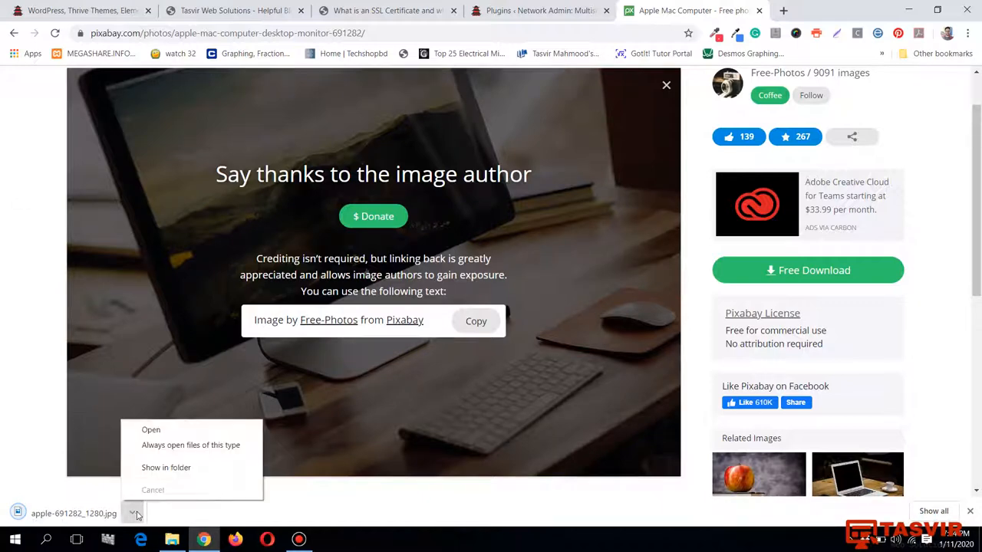
mouse_move(166, 466)
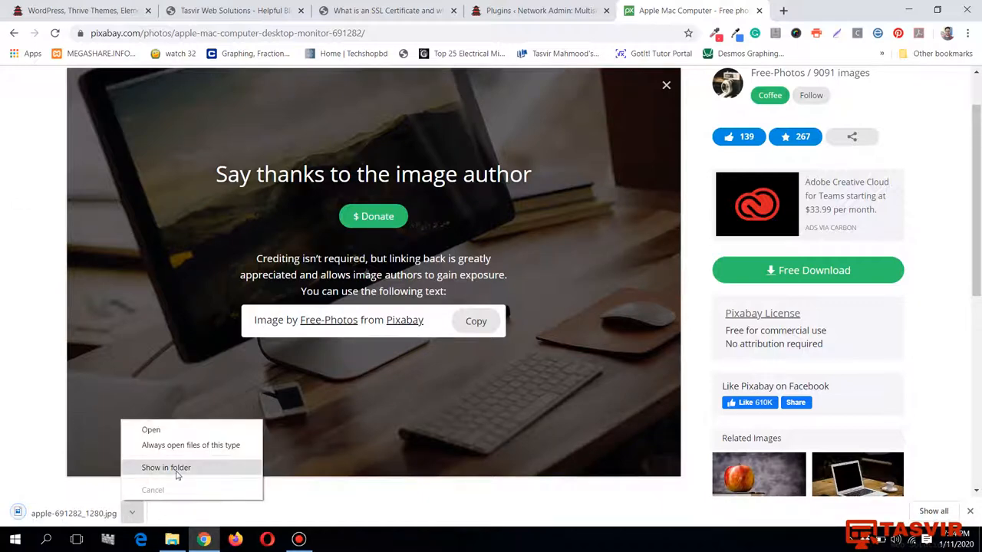
- Reveal apple-691282_1280.jpg in the Downloads folder and check its file options
click(165, 466)
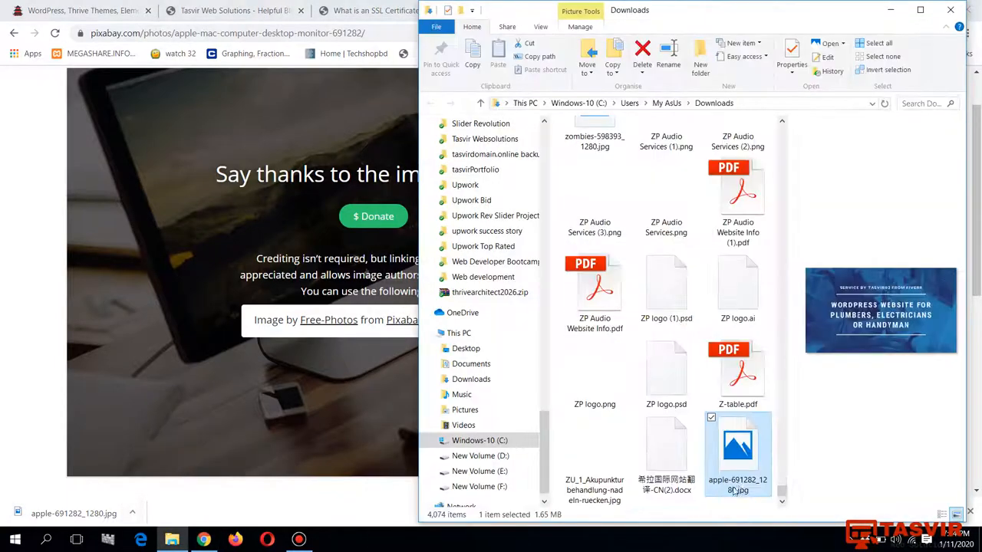
right_click(736, 448)
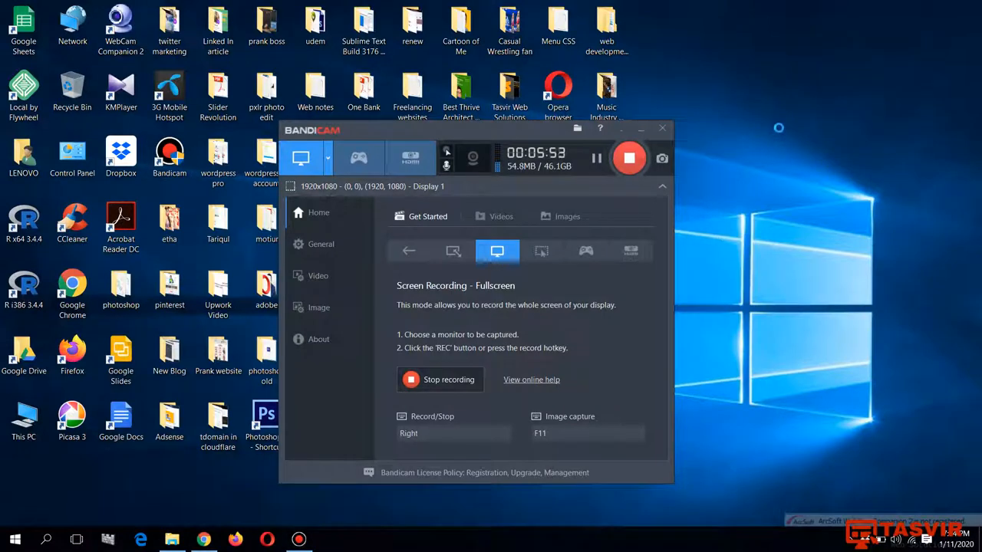
mouse_move(649, 118)
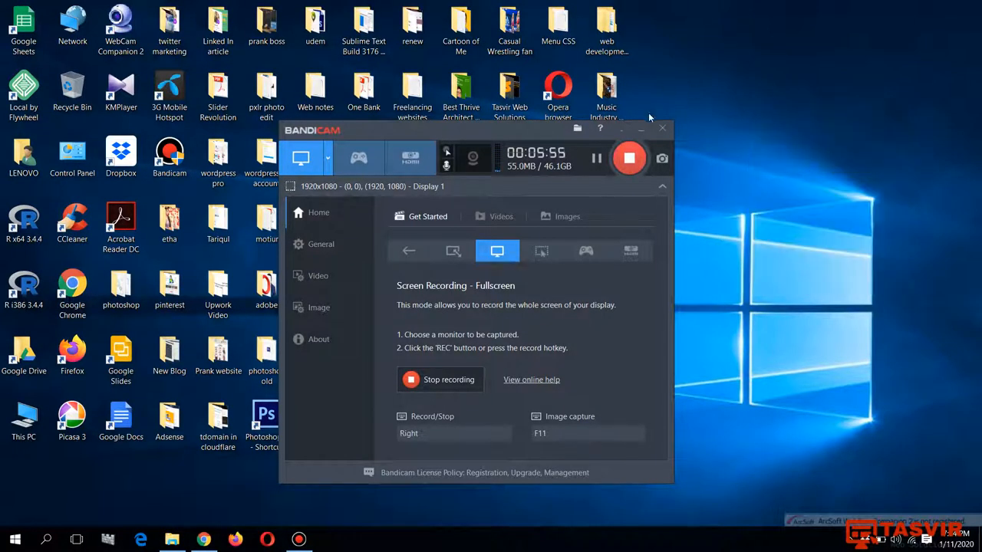
click(661, 128)
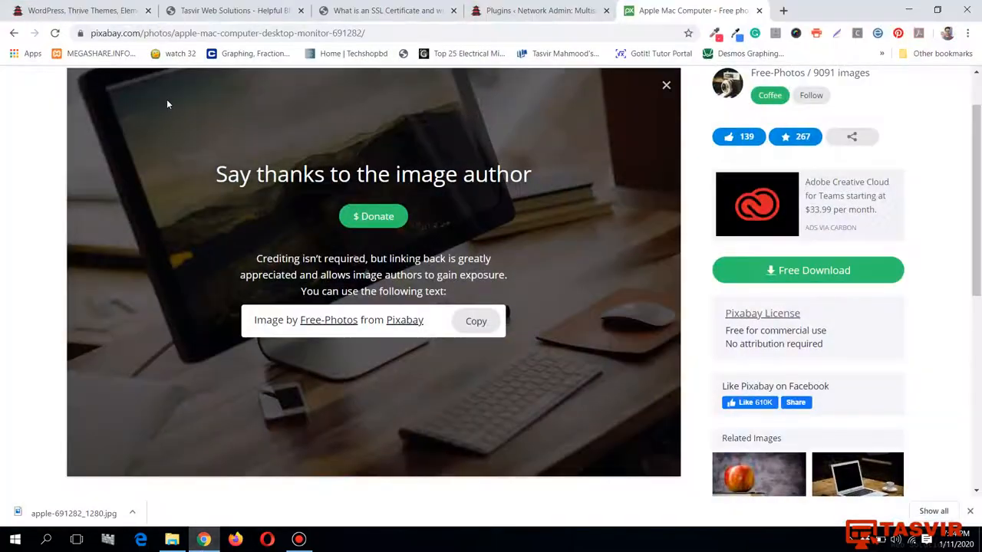
- Return to the portfolio homepage tab and review the page
click(233, 10)
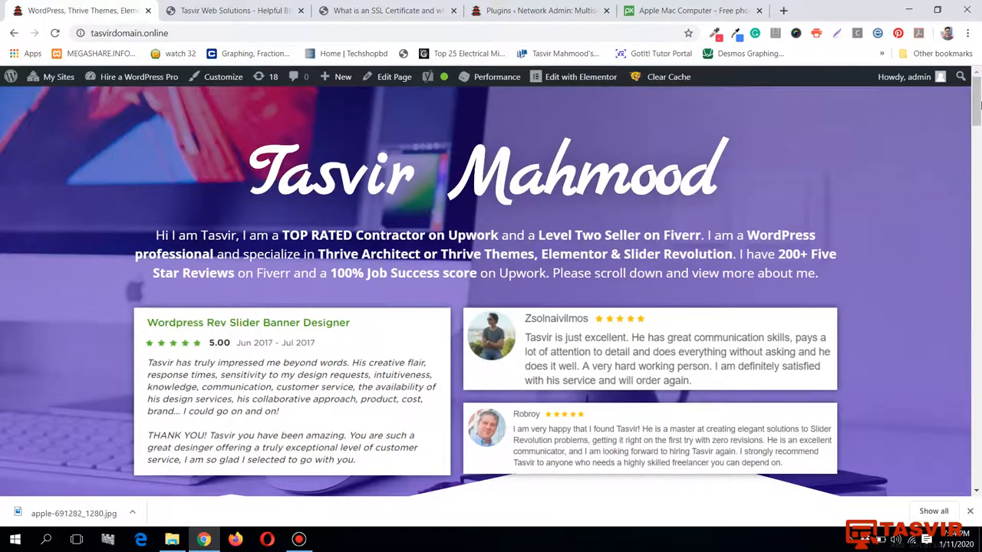
scroll(down, 3)
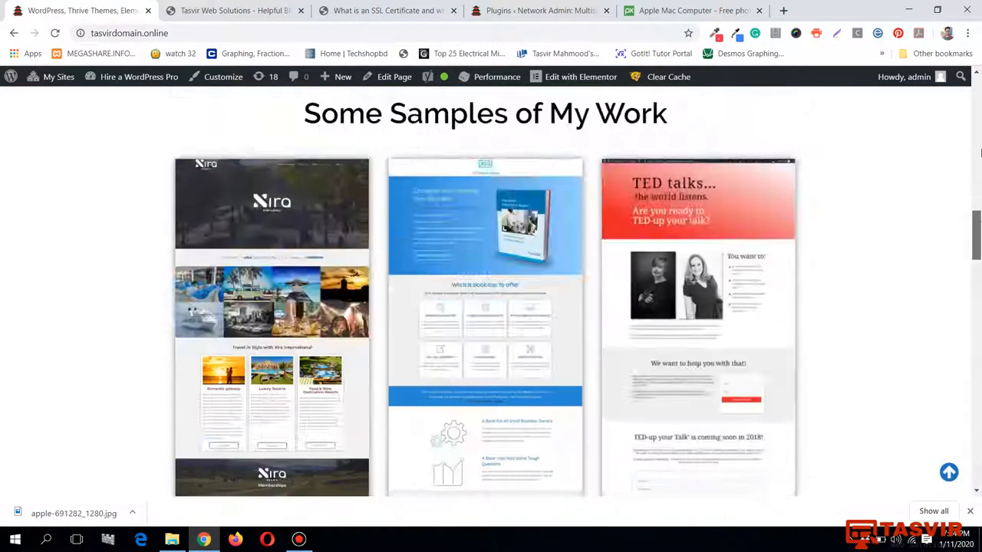
scroll(up, 3)
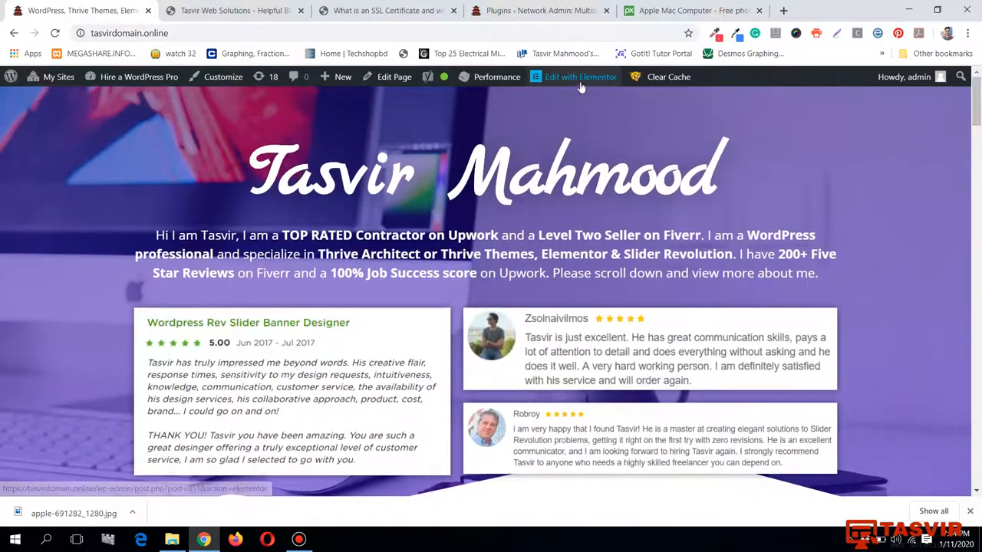
mouse_move(509, 114)
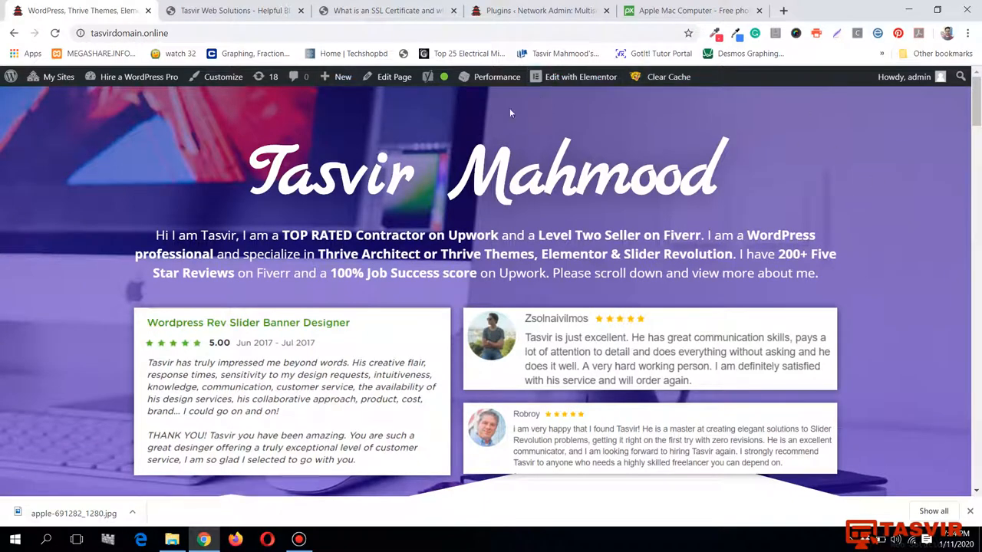
- Load the homepage in Elementor and dismiss the Flexbox layout notice
click(580, 76)
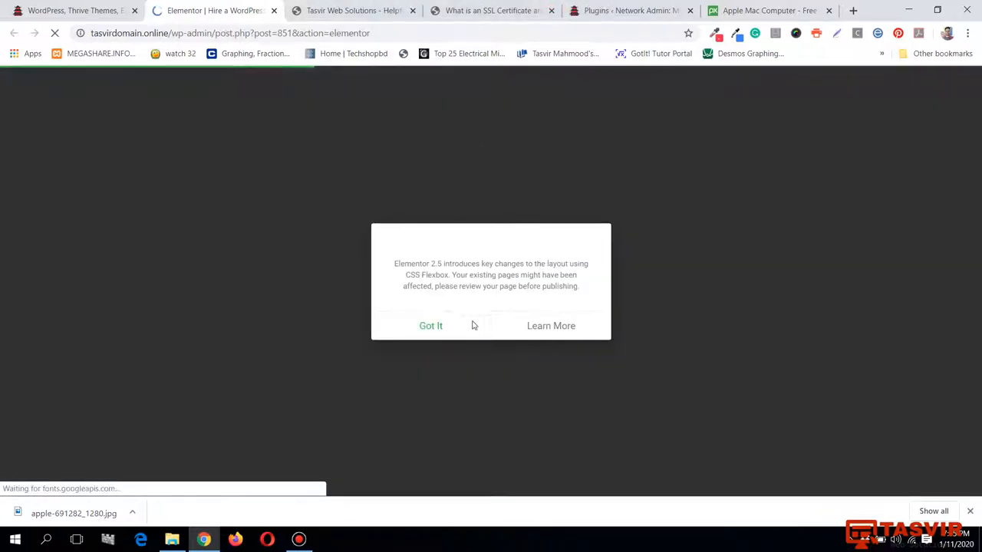
click(429, 325)
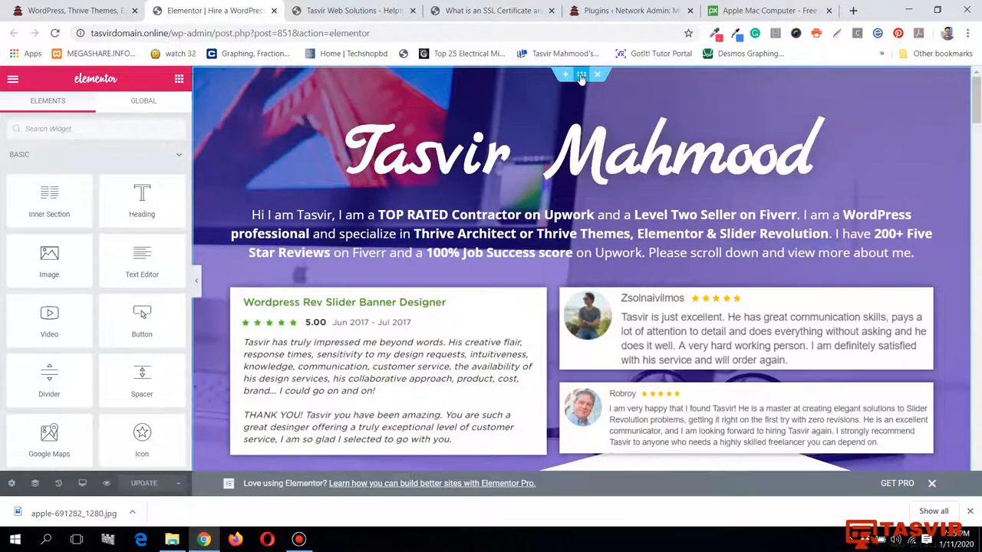
- Set the hero section background to the downloaded Apple Mac photo and update the page
click(581, 74)
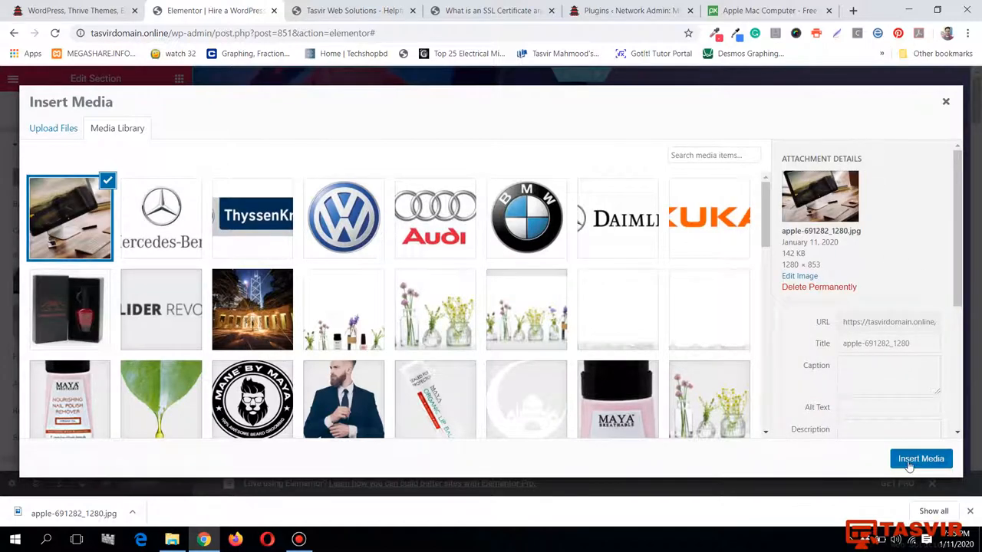
click(920, 457)
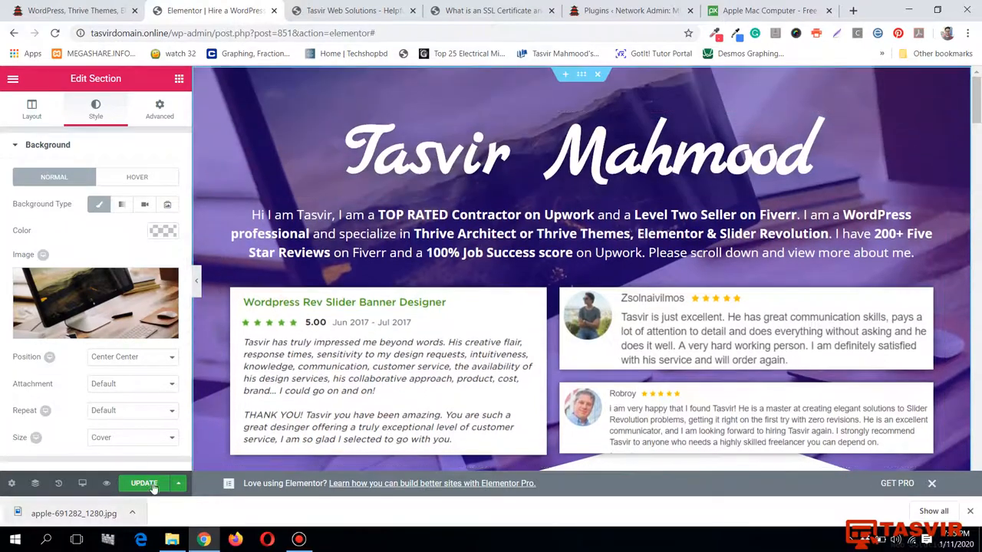
click(145, 483)
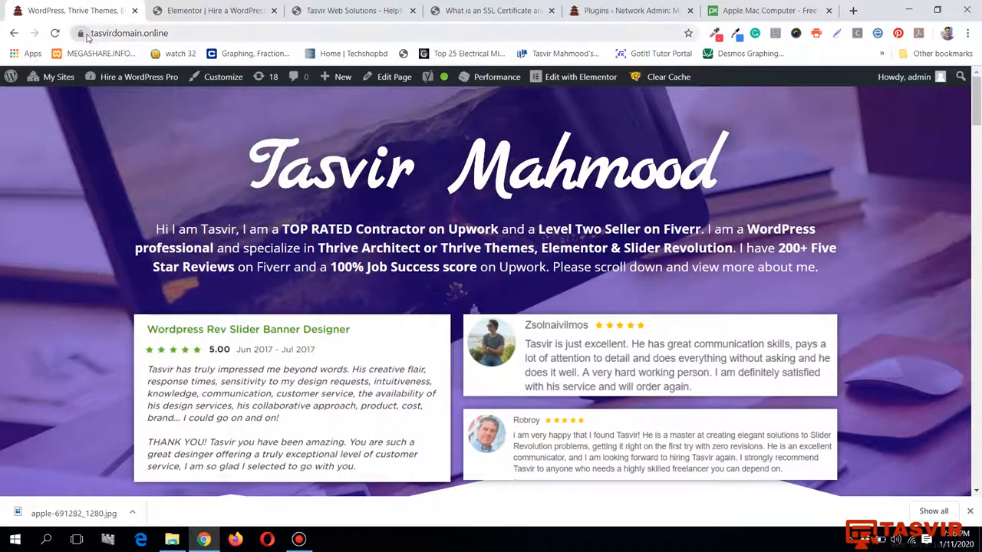
mouse_move(145, 165)
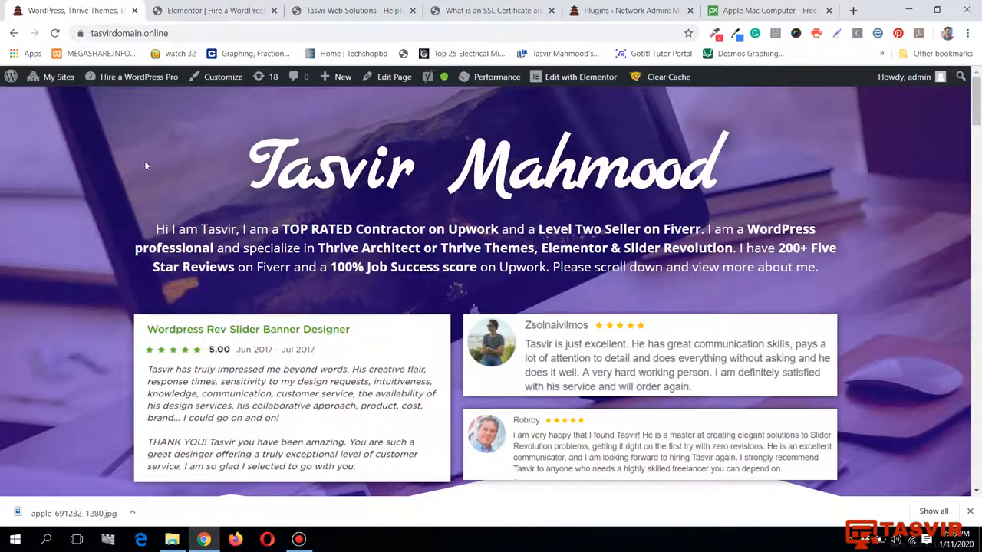
mouse_move(281, 144)
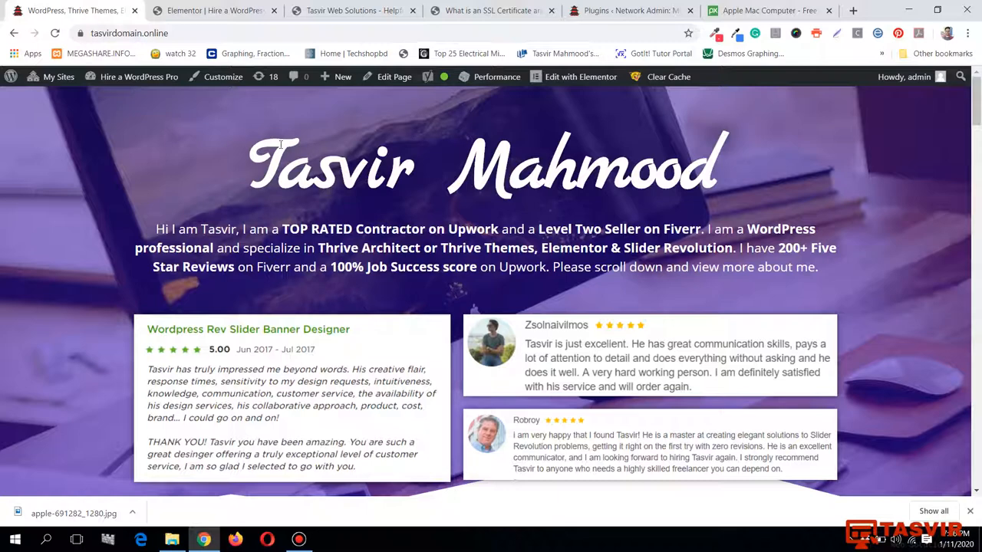
mouse_move(260, 99)
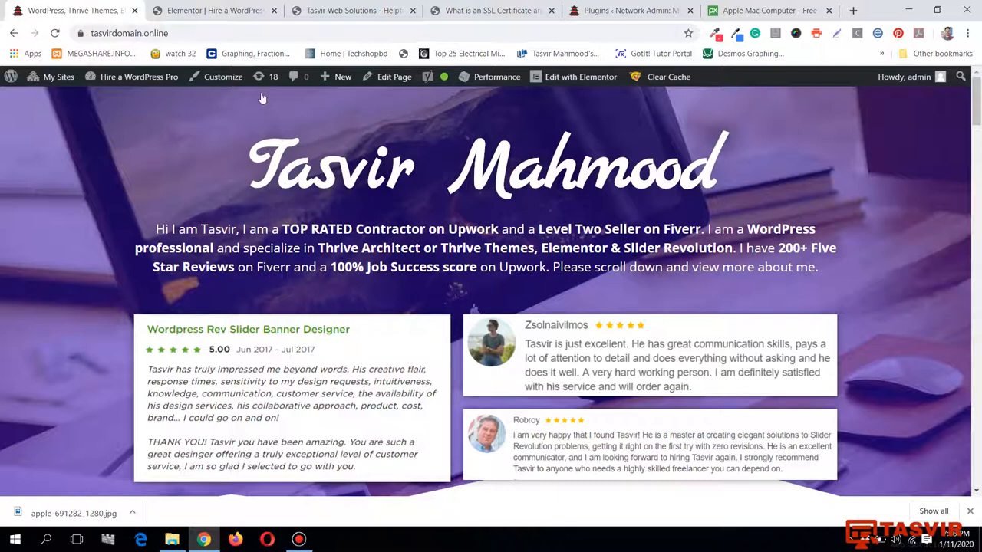
- Clear this page's cache and review the reloaded homepage with the new background
click(668, 76)
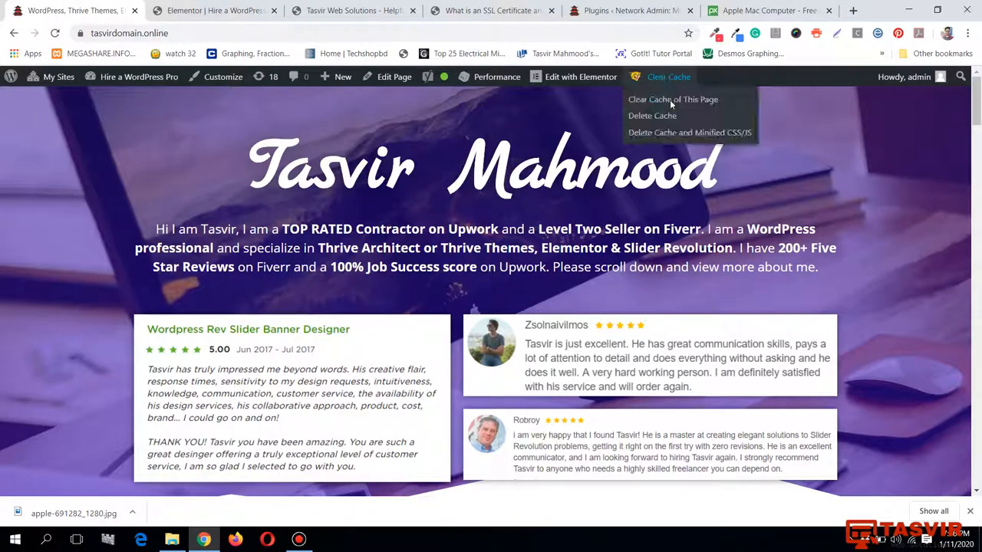
mouse_move(666, 116)
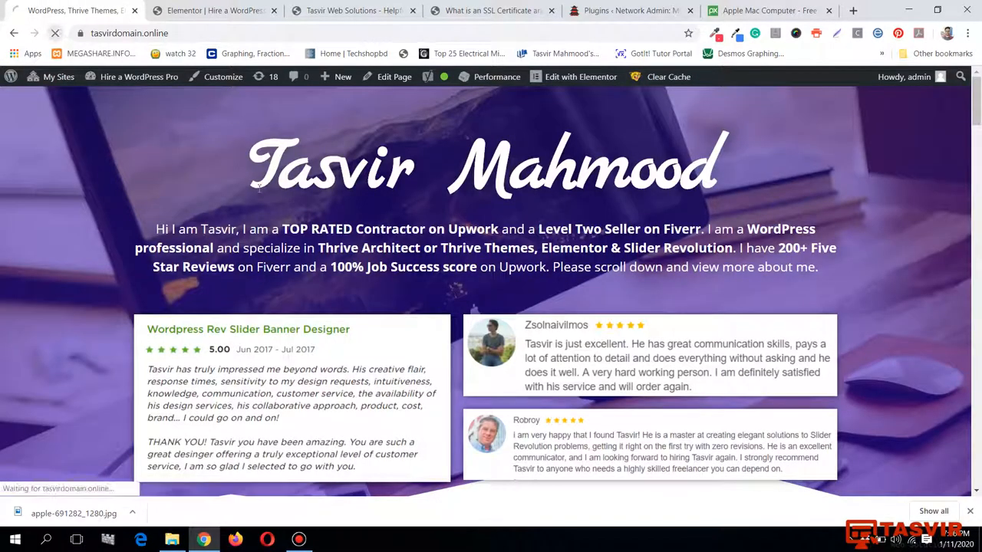
mouse_move(246, 150)
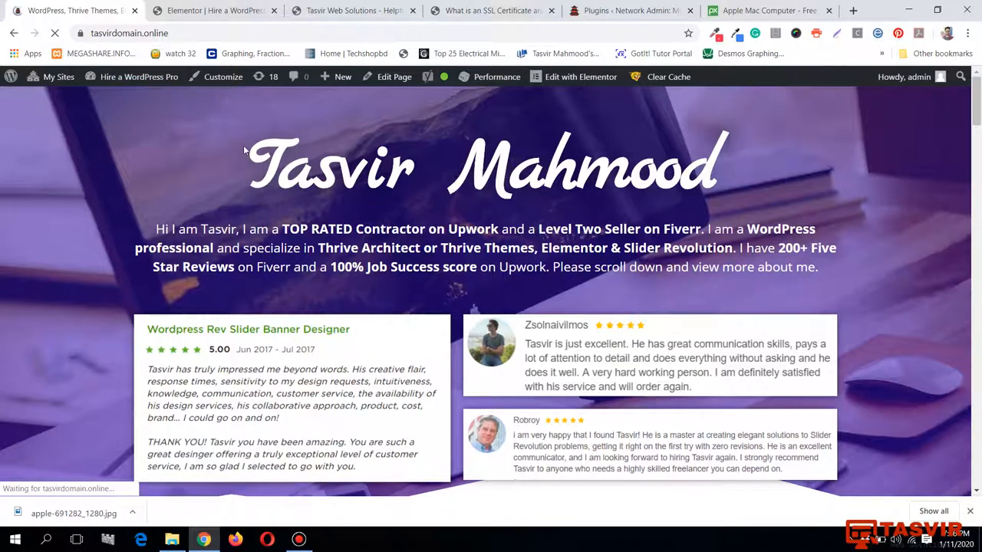
mouse_move(230, 141)
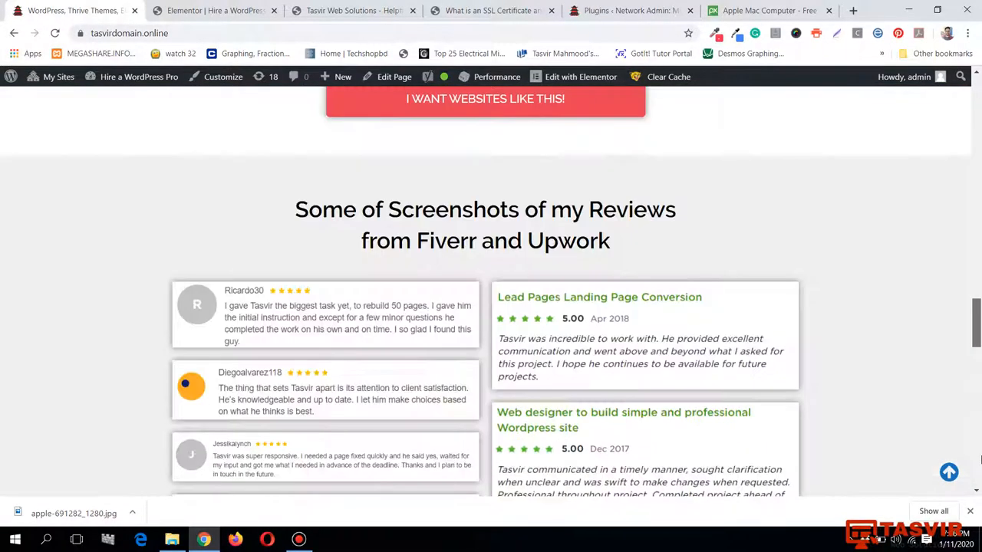
scroll(up, 3)
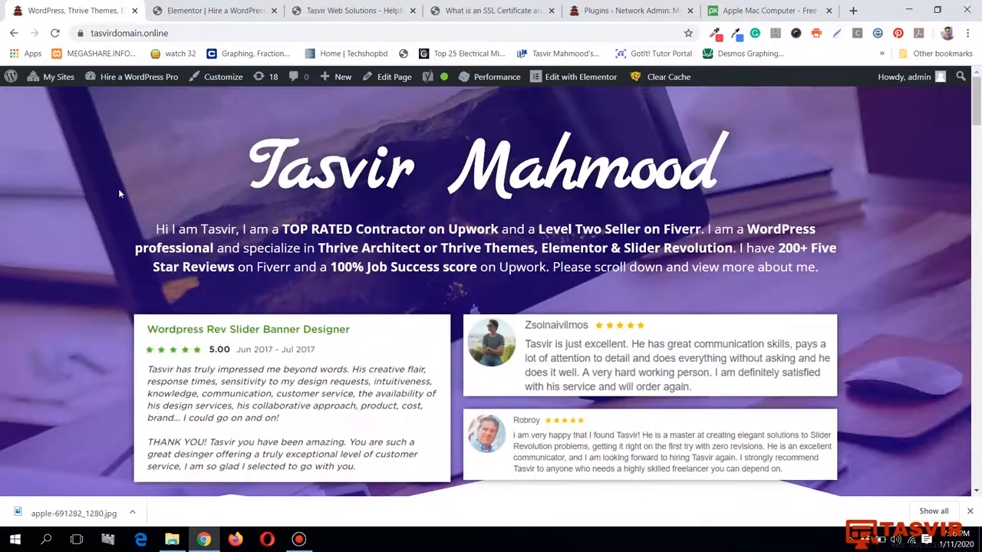
mouse_move(85, 356)
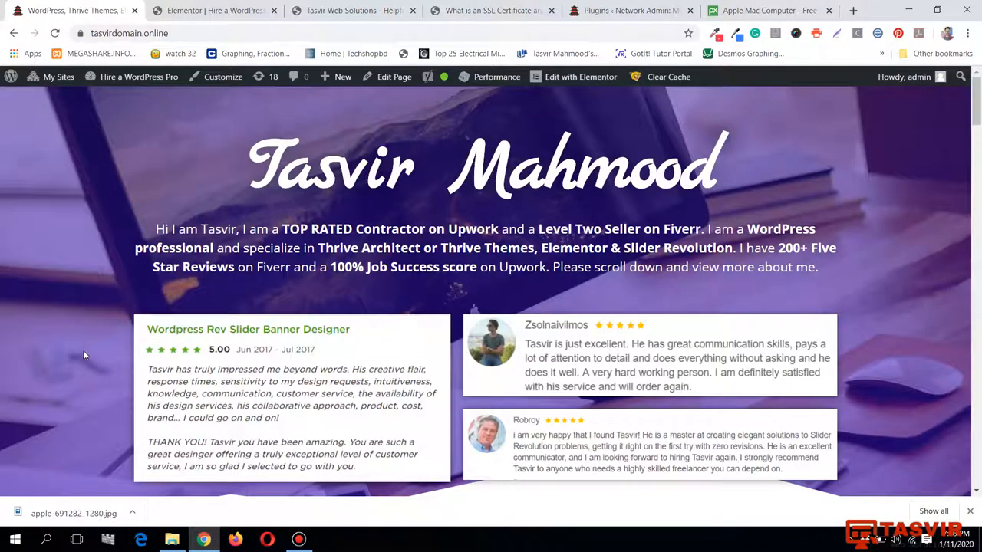
key(F12)
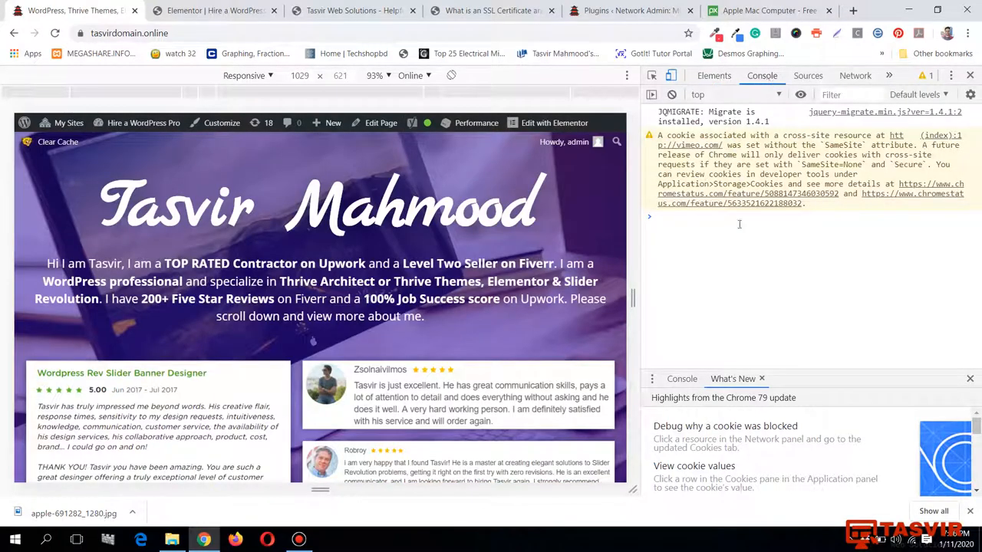
mouse_move(816, 158)
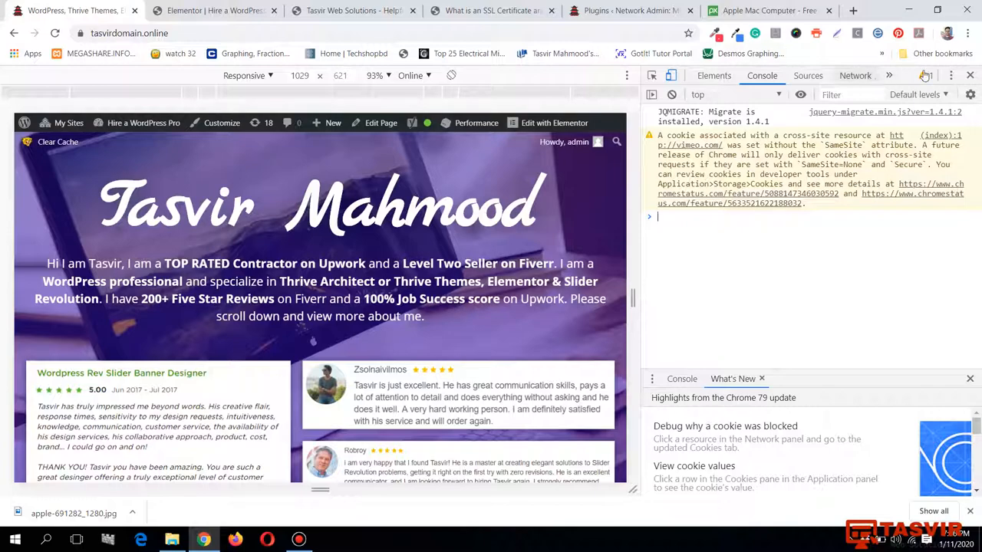
click(969, 75)
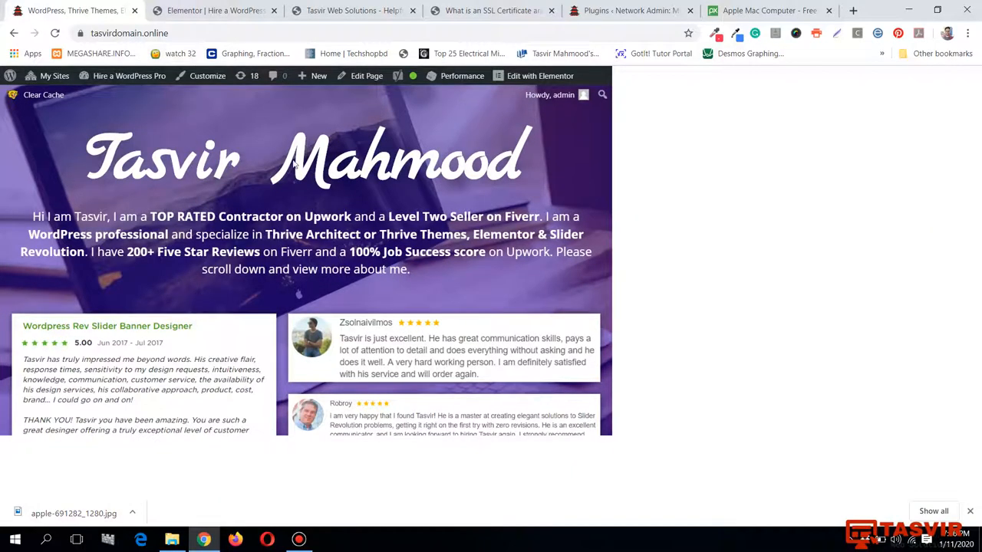
click(80, 34)
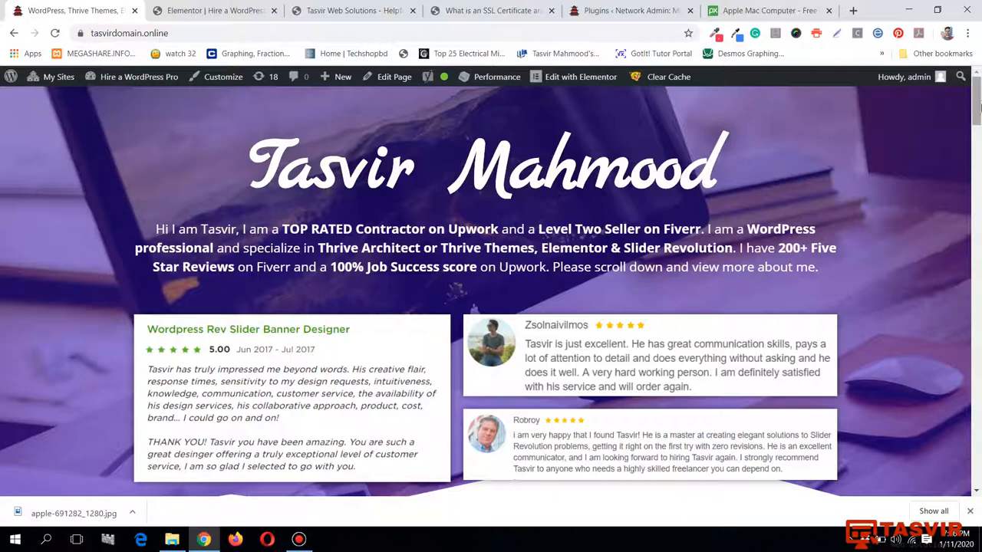
scroll(down, 3)
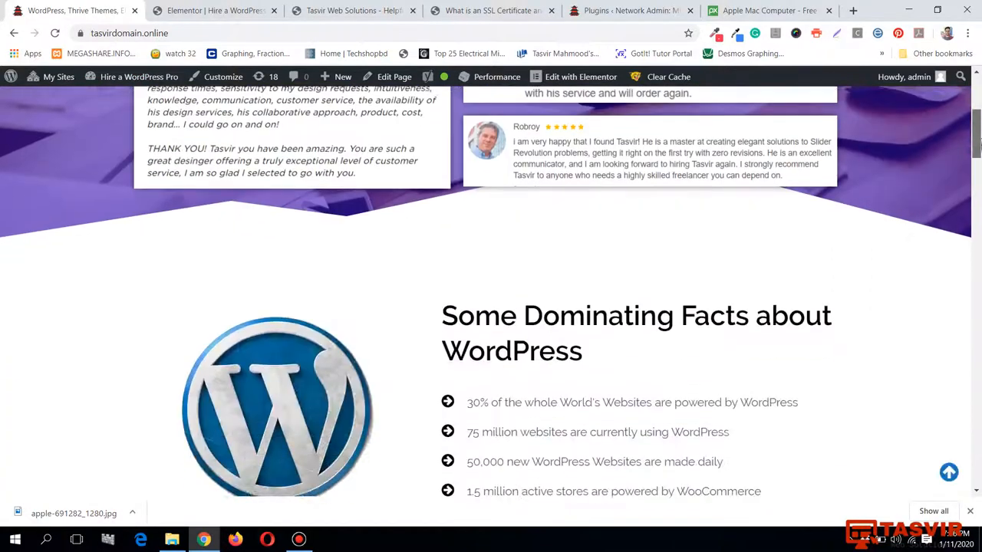
scroll(down, 3)
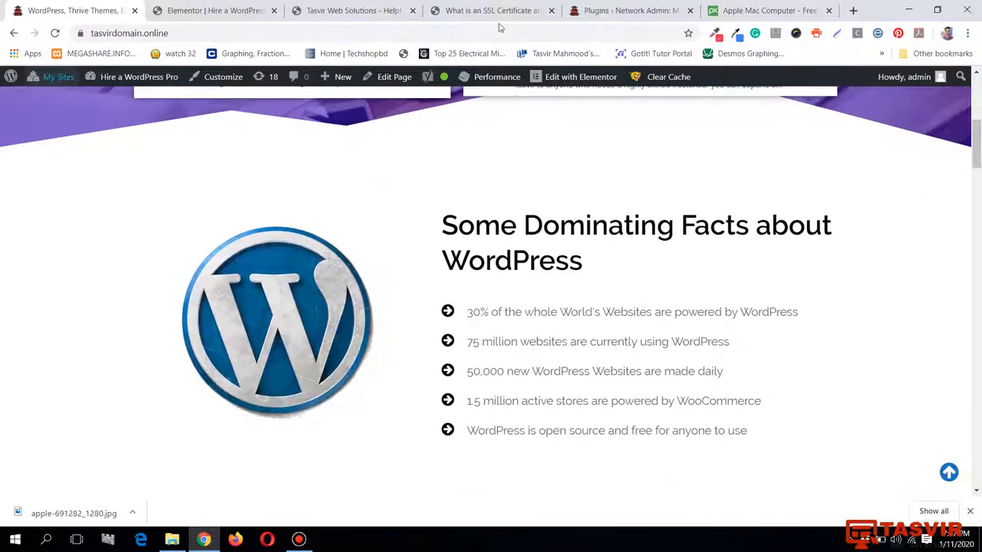
mouse_move(632, 129)
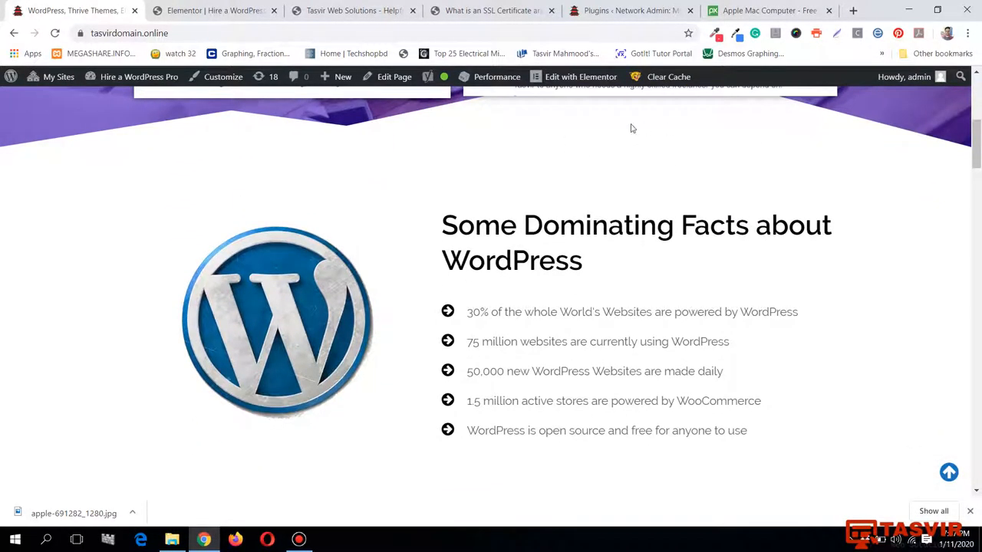
scroll(down, 3)
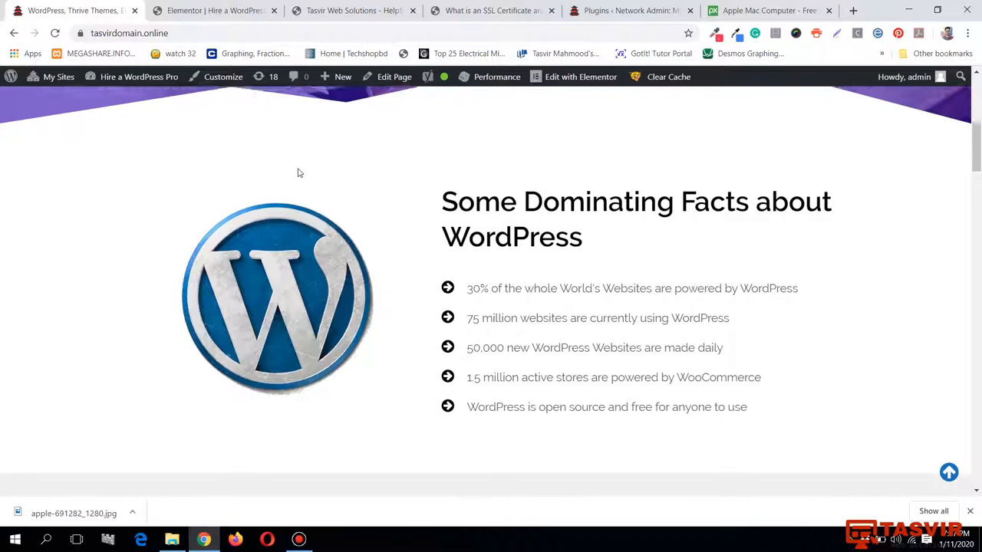
scroll(down, 3)
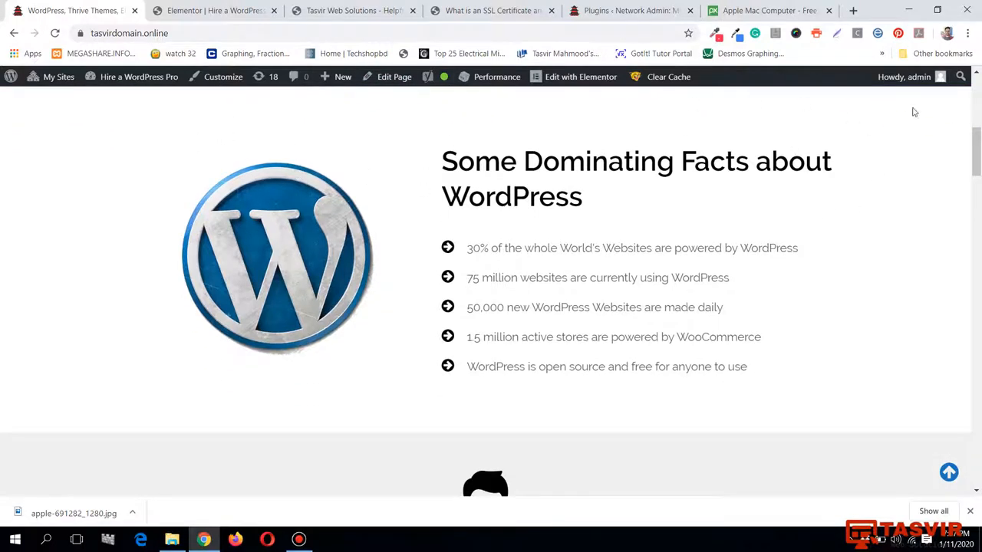
mouse_move(963, 175)
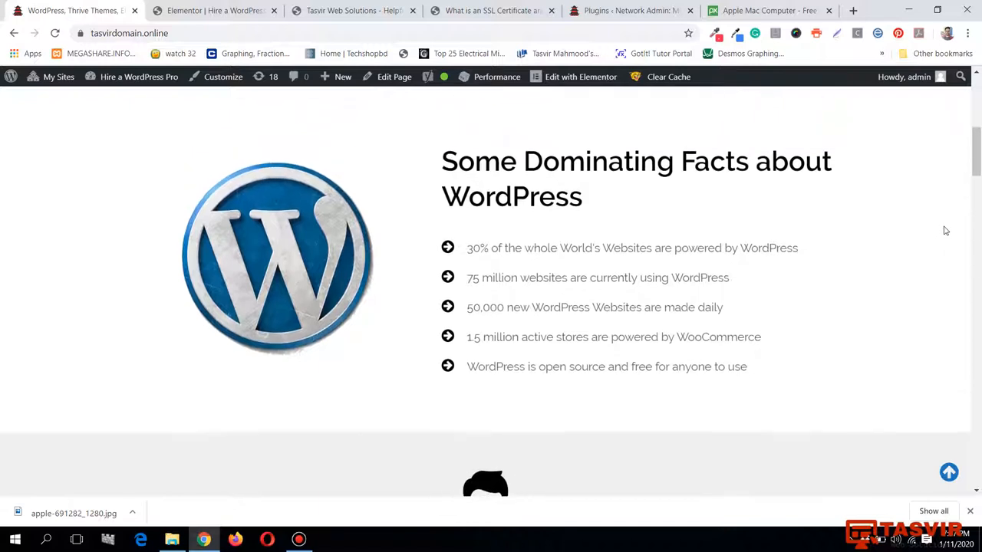
mouse_move(54, 155)
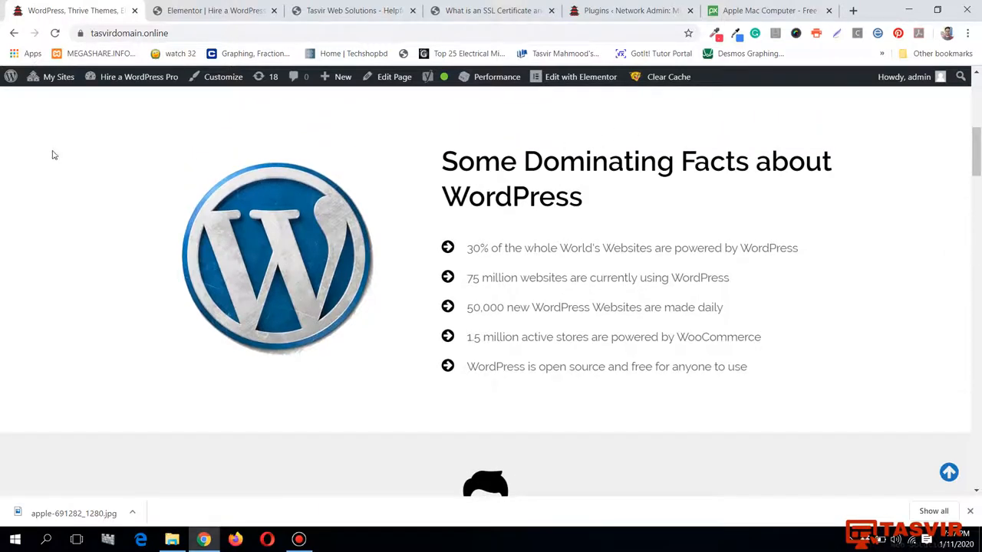